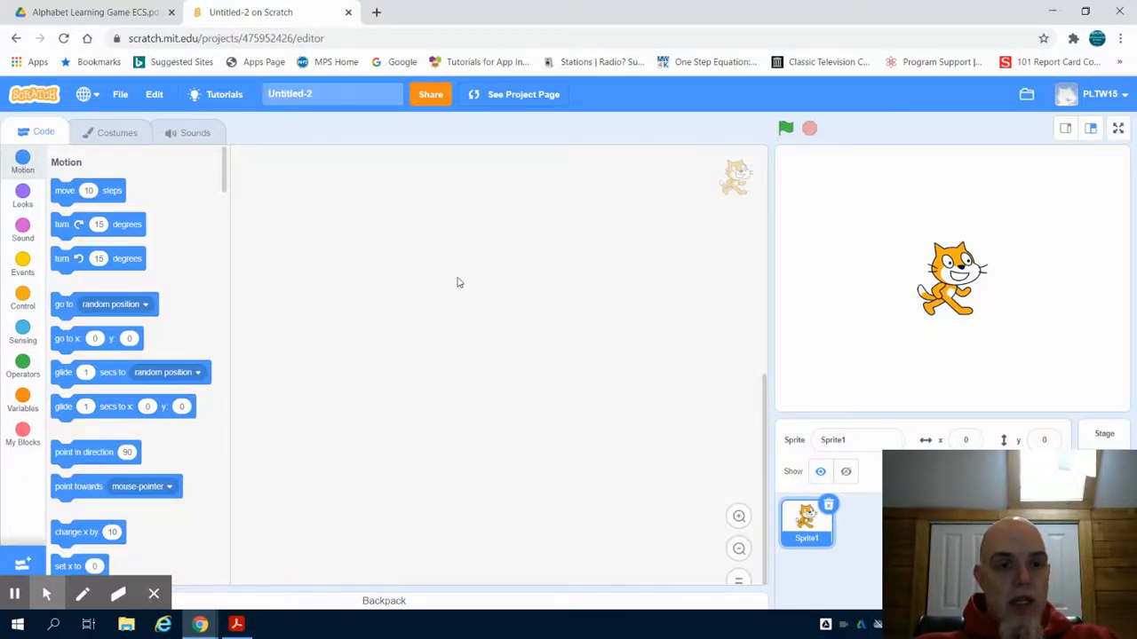
mouse_move(426, 266)
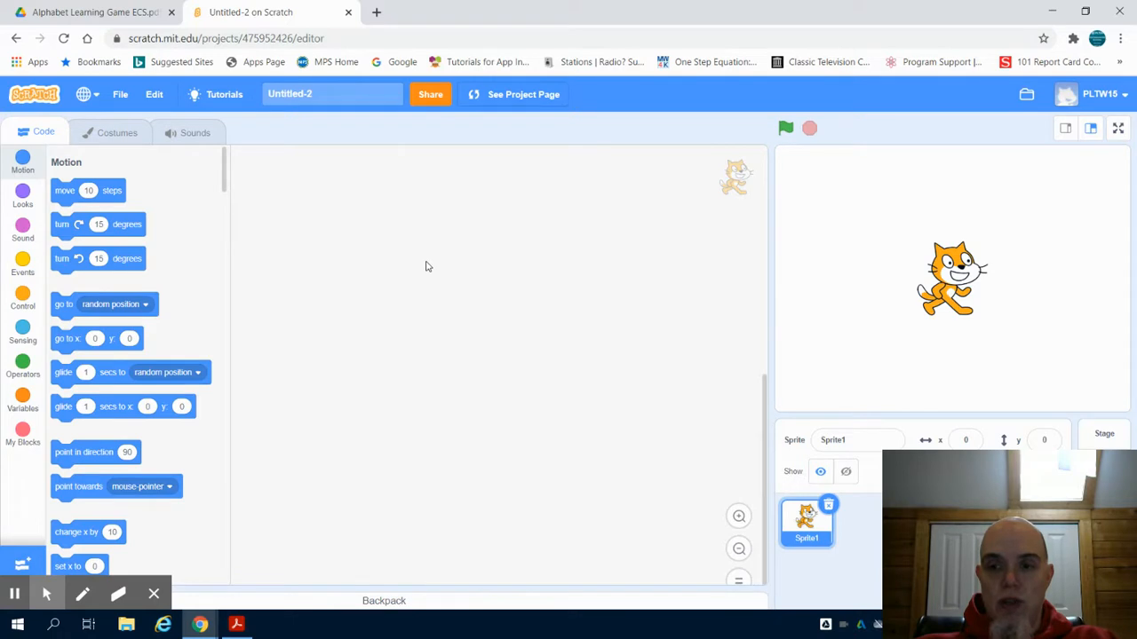
mouse_move(142, 152)
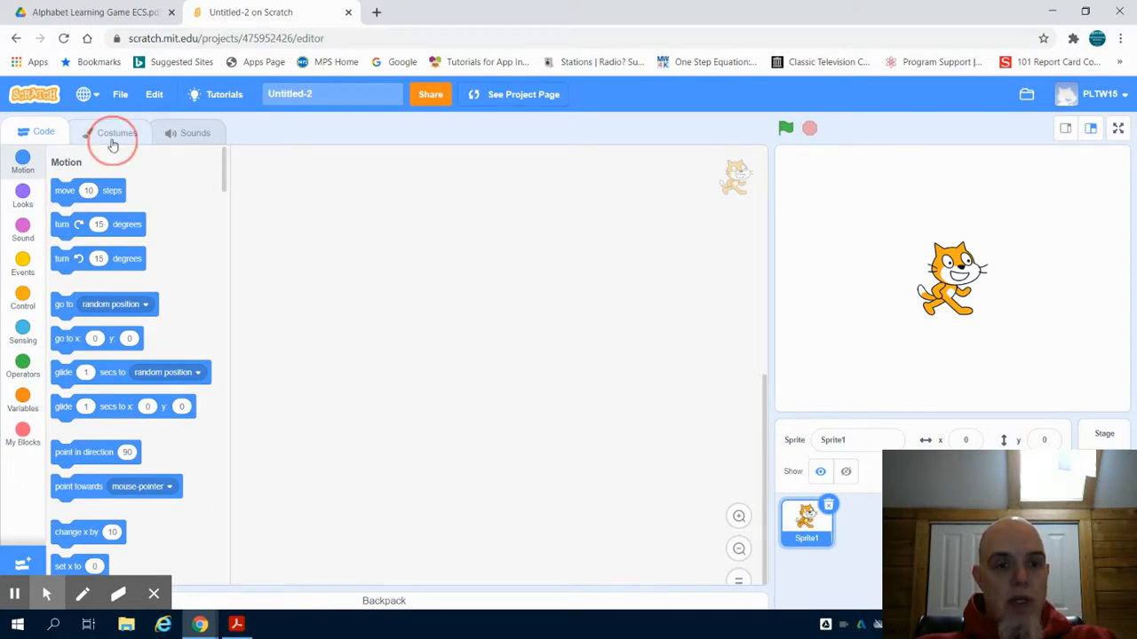
Rename the cat's two costumes to right1 and right2 in the costume editor.
left_click(114, 131)
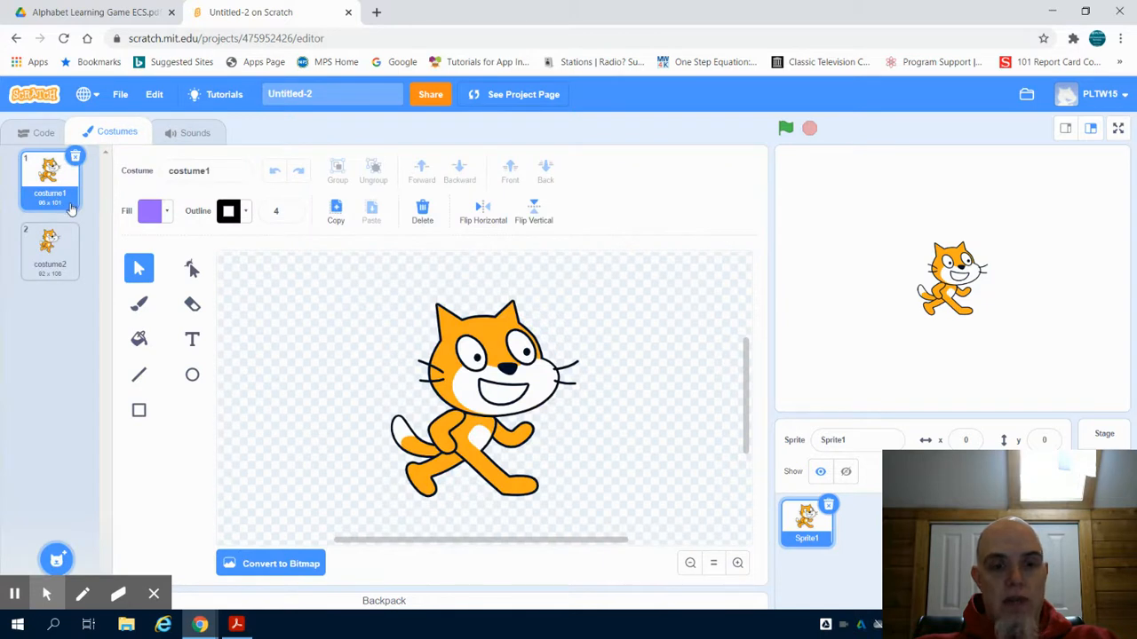
left_click(49, 252)
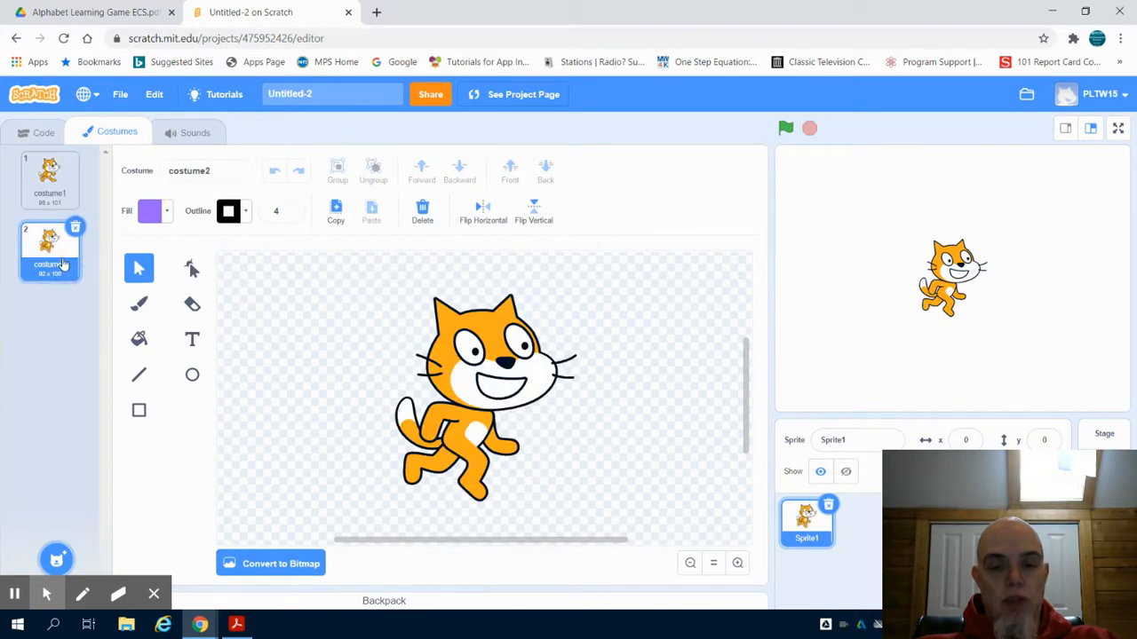
left_click(50, 177)
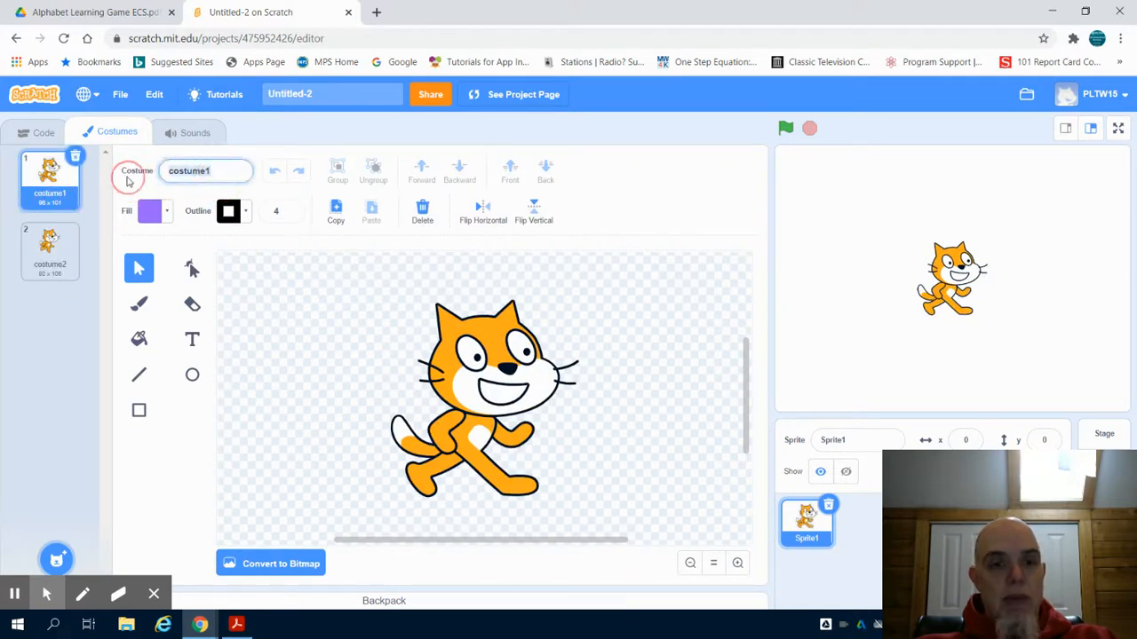
type("rigt")
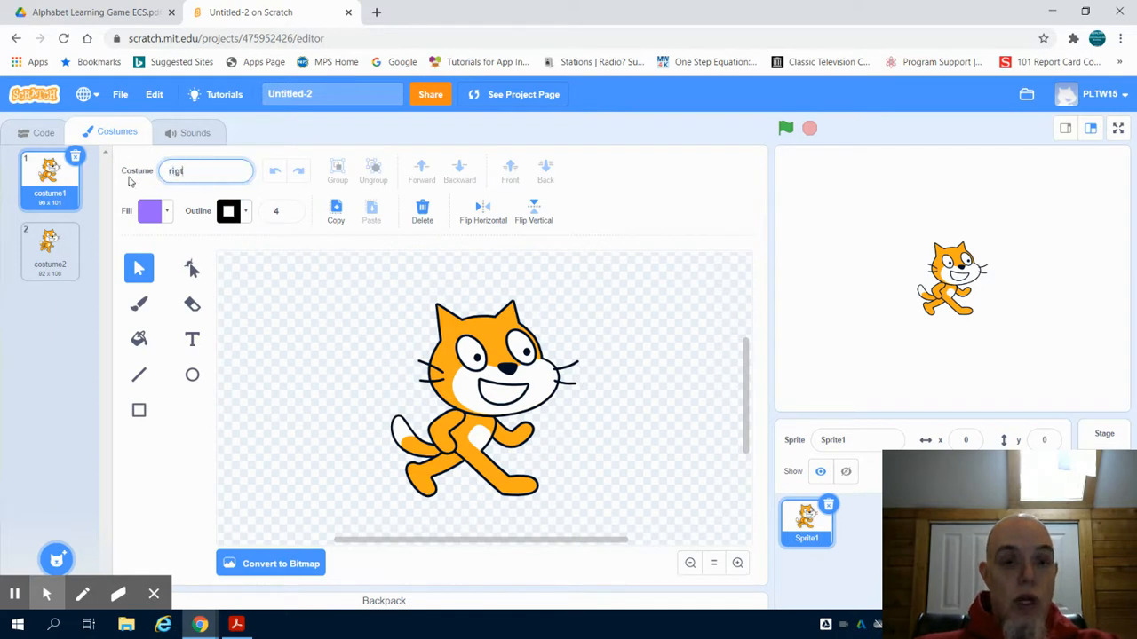
type("right1")
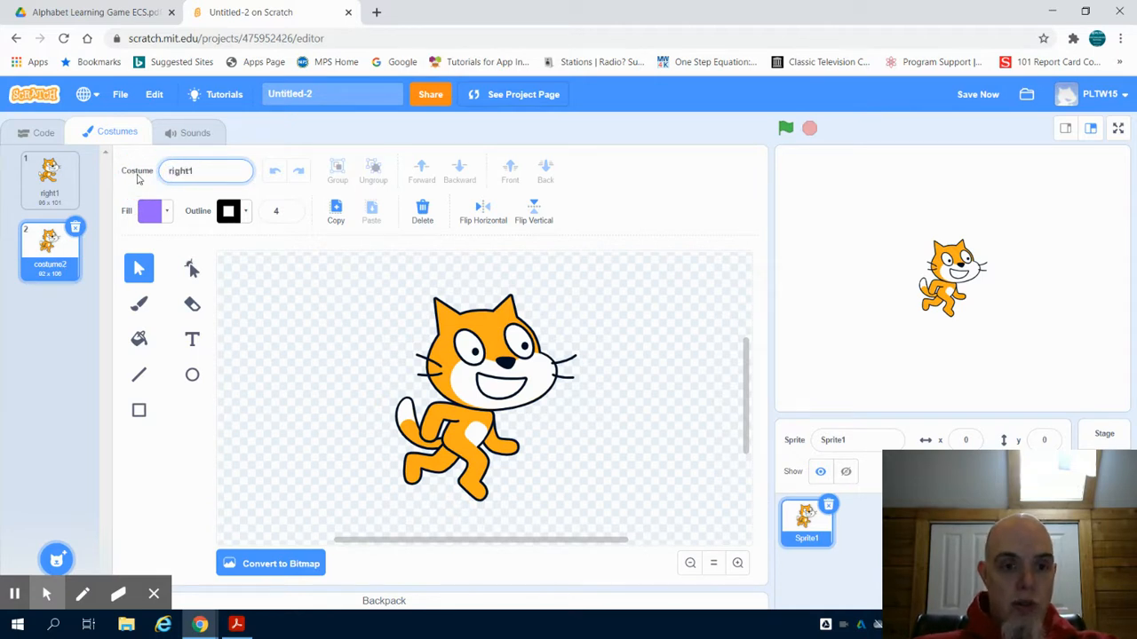
type("right2")
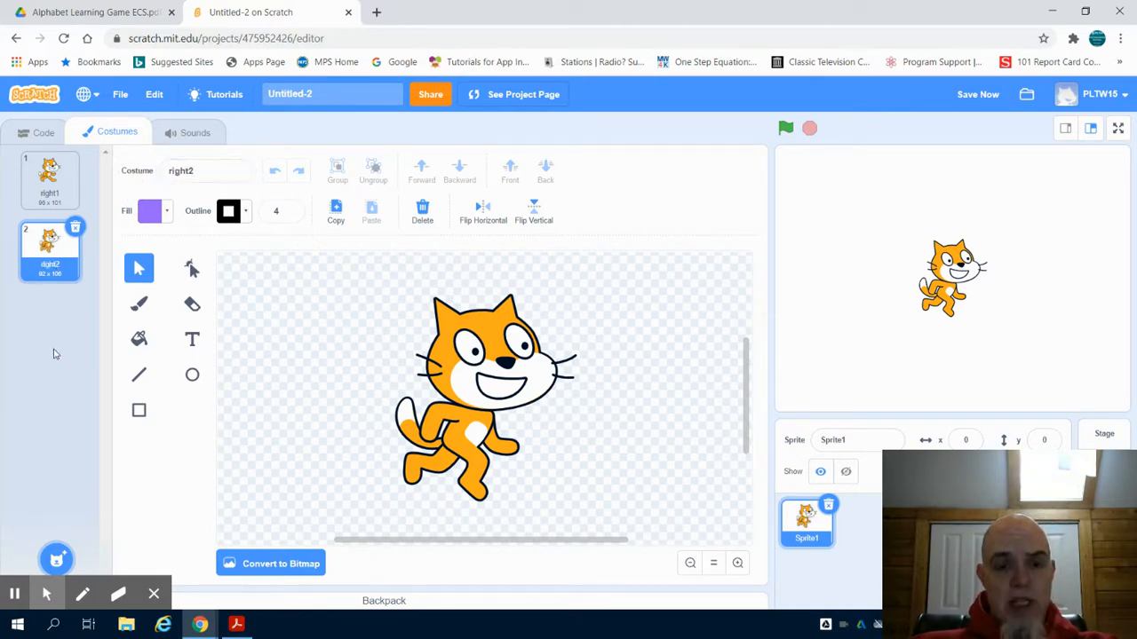
Duplicate the costumes into left1 and left2, mirroring left2, then return to the code area.
left_click(50, 178)
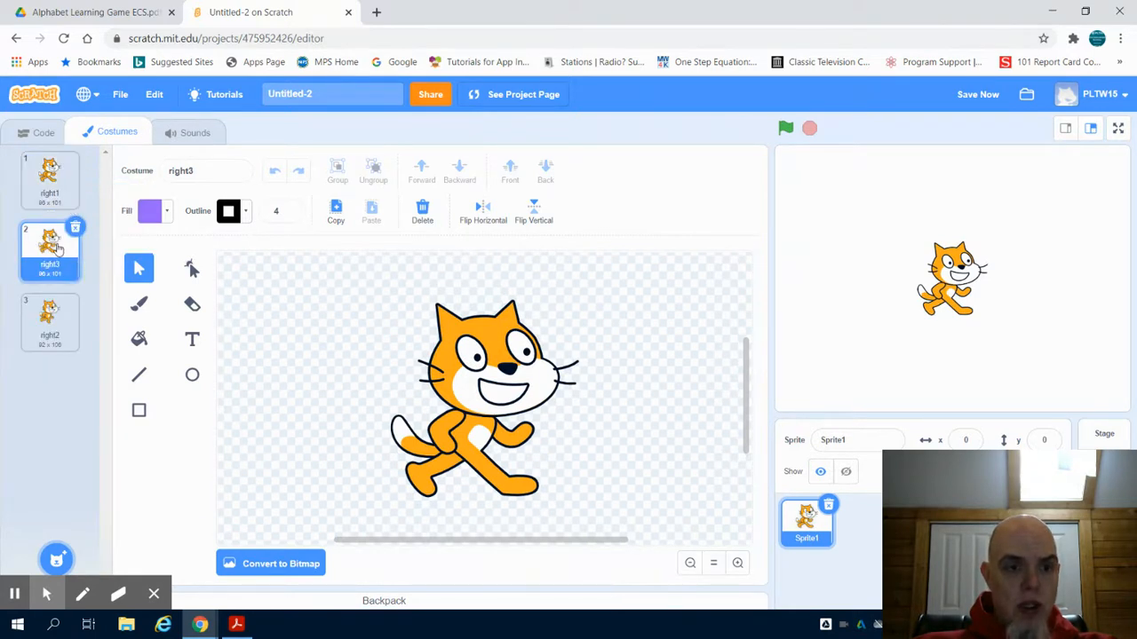
right_click(50, 252)
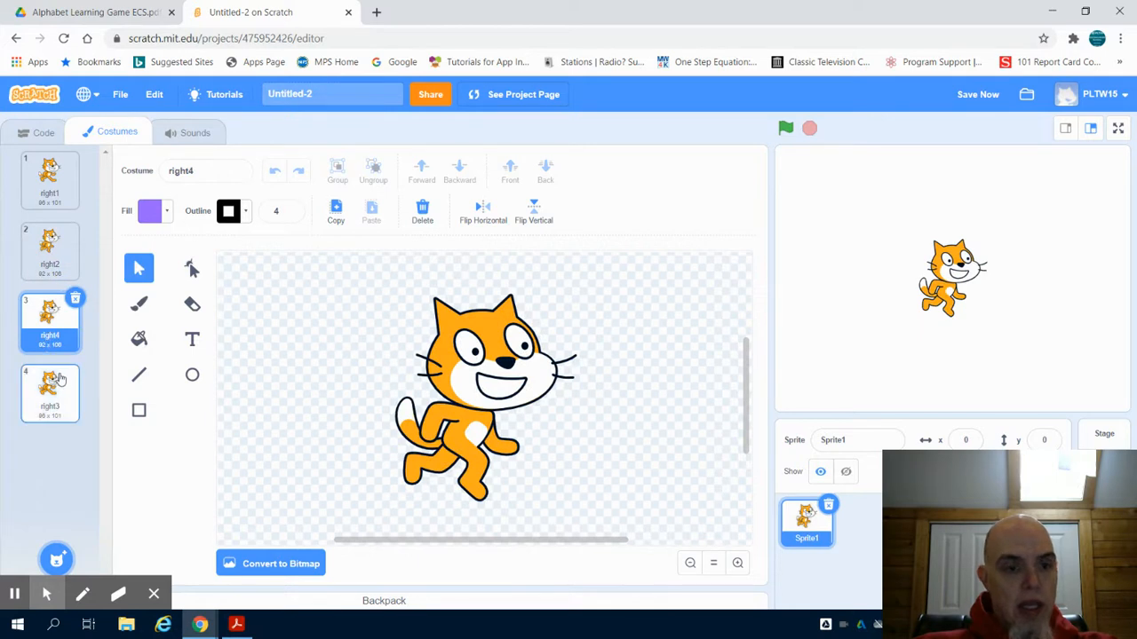
left_click(49, 395)
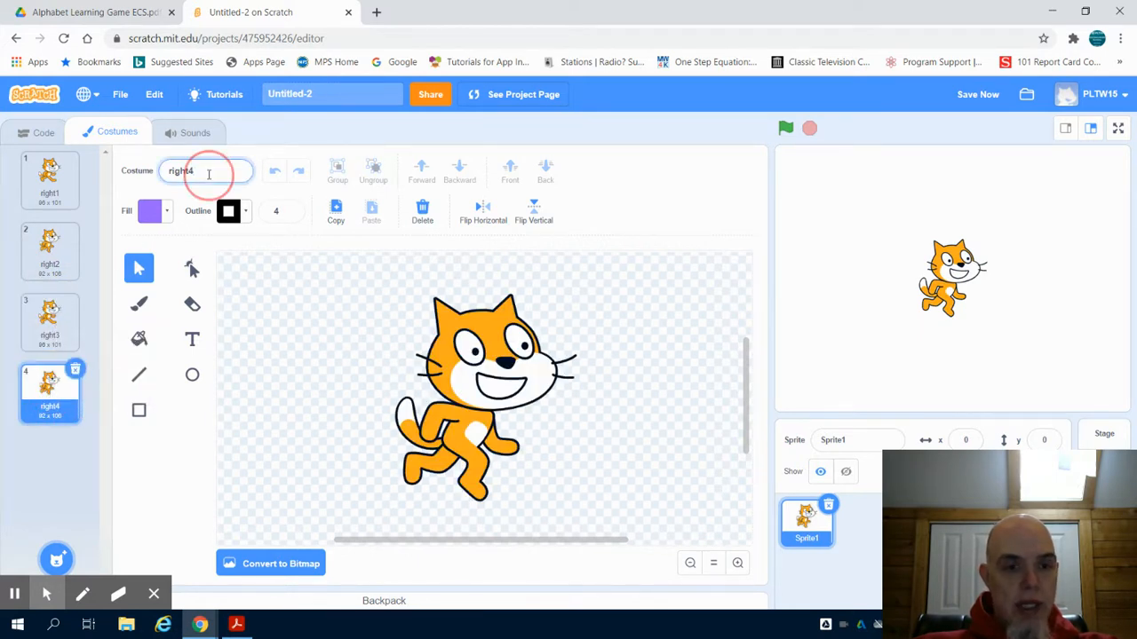
type("left1")
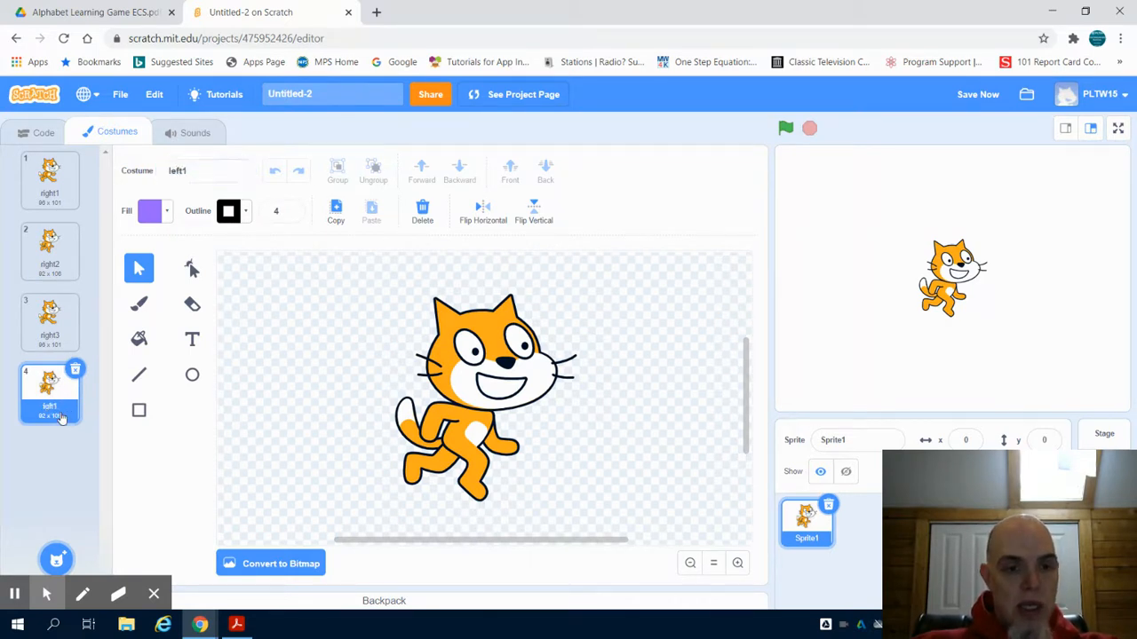
right_click(50, 324)
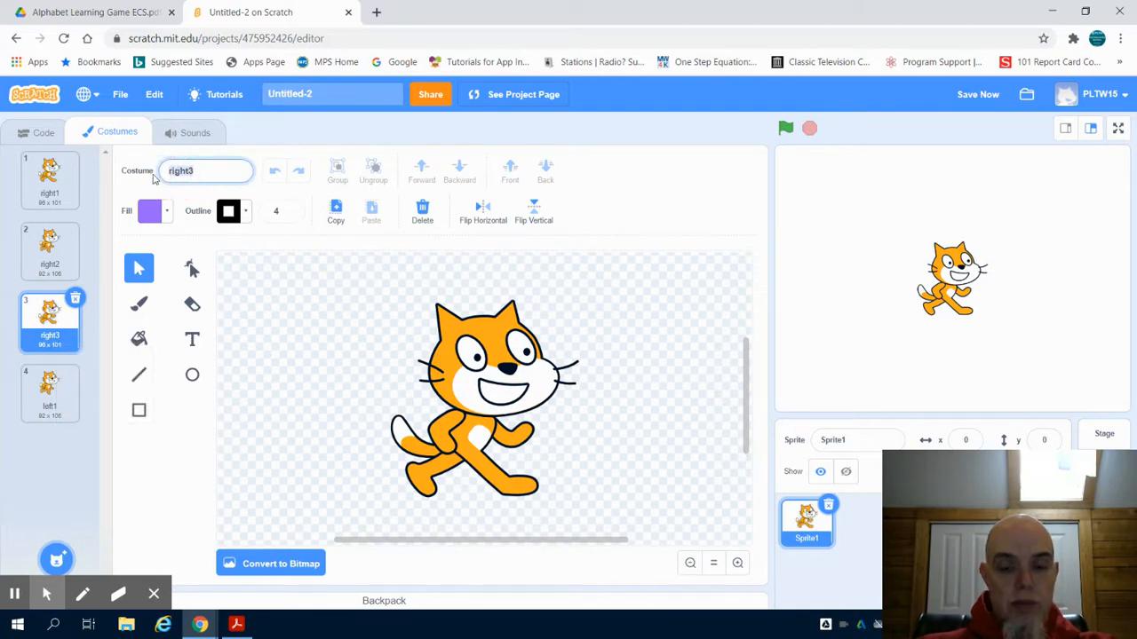
type("left2")
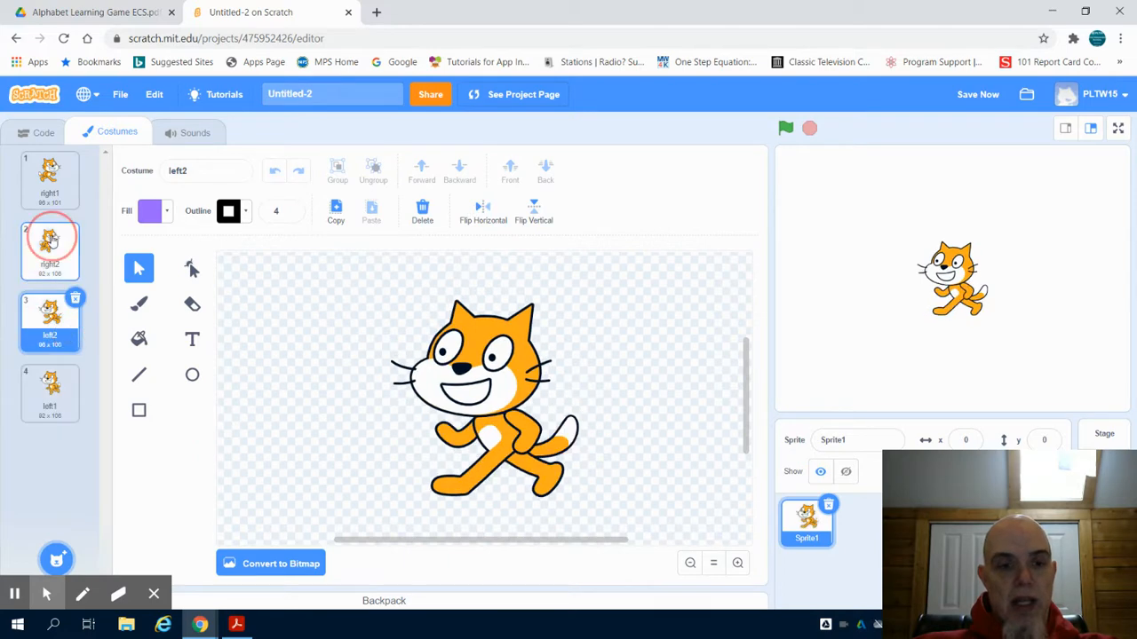
left_click(43, 132)
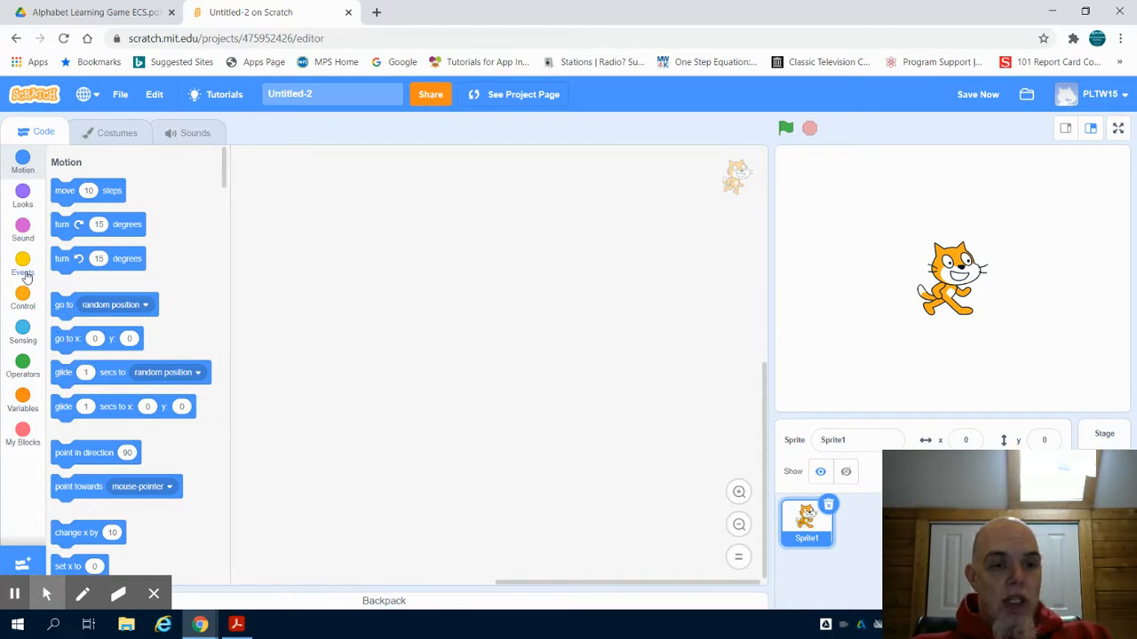
Start the script with a green-flag hat block and attach a forever loop beneath it.
left_click(21, 265)
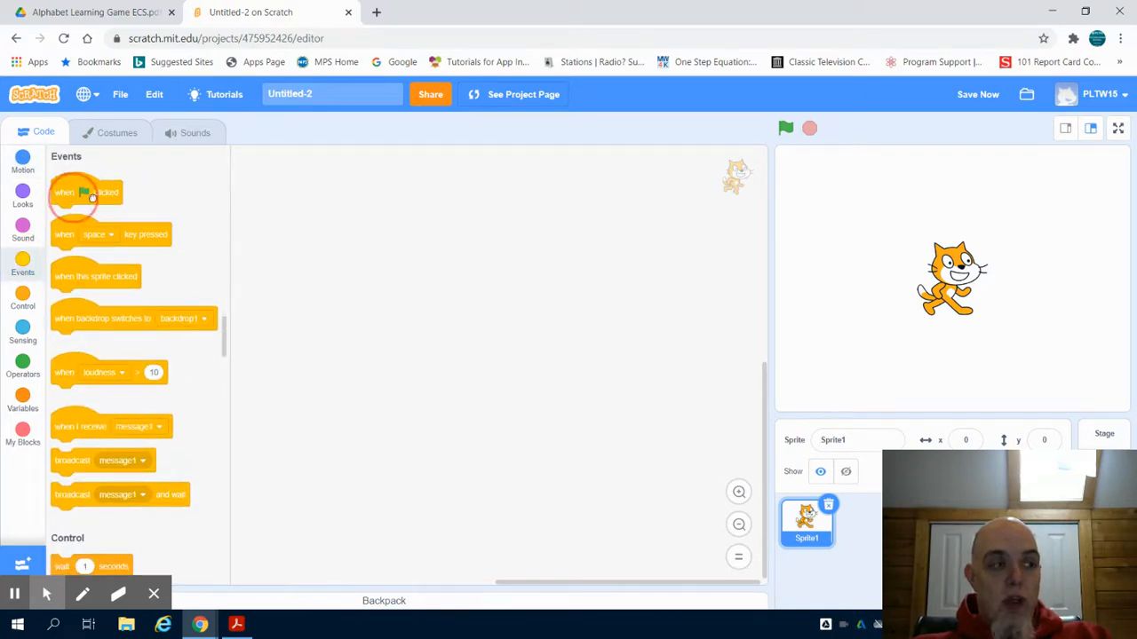
left_click_drag(85, 192, 336, 189)
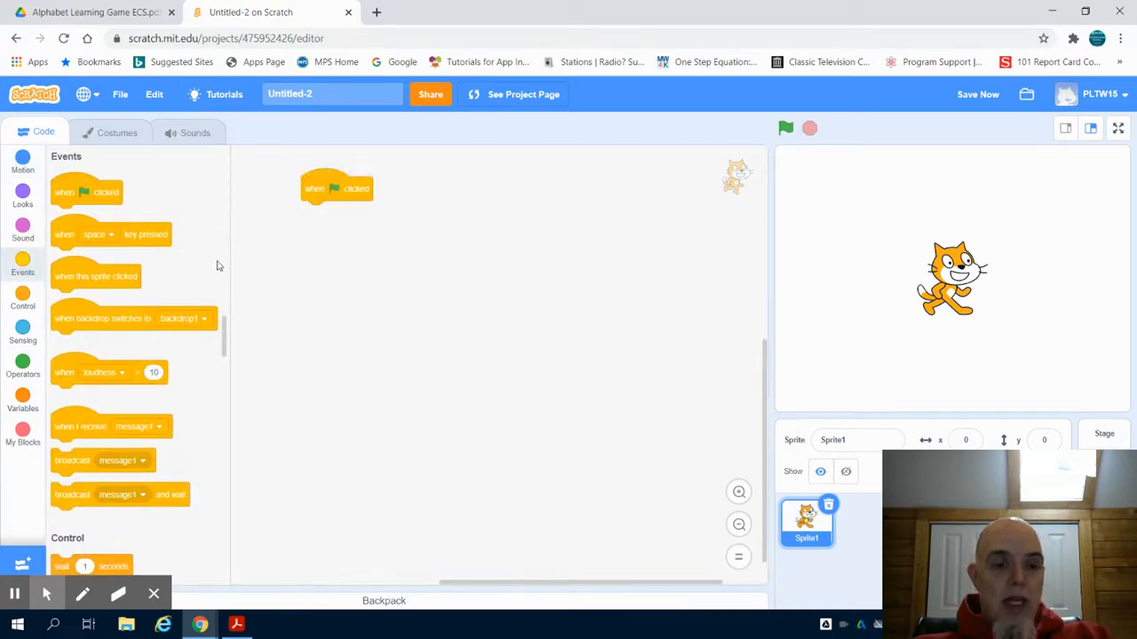
mouse_move(110, 355)
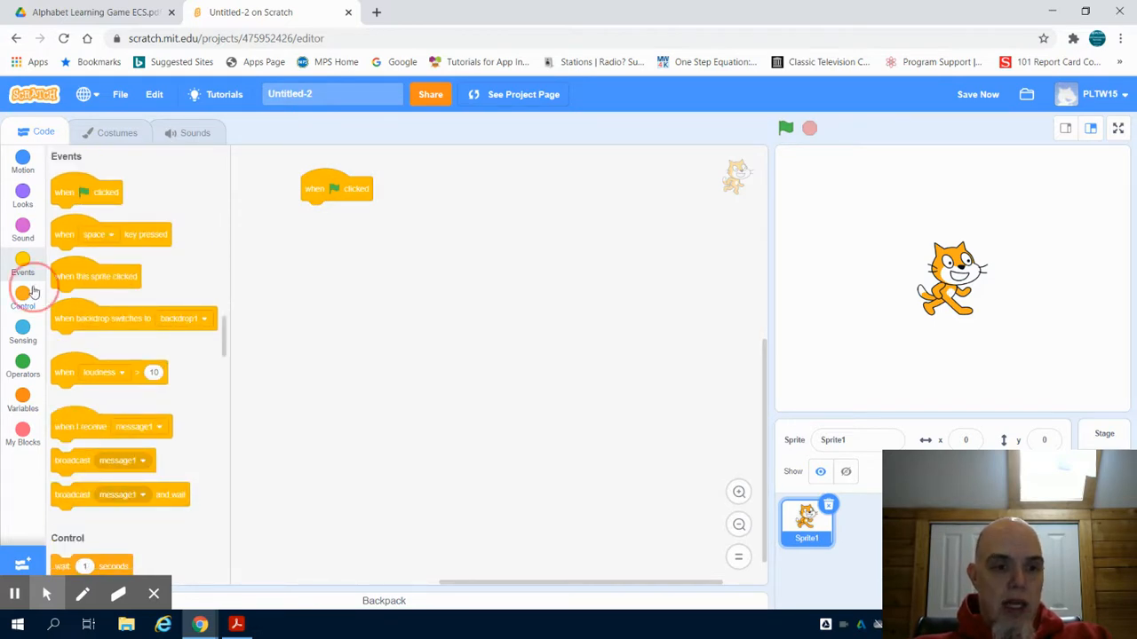
left_click(21, 302)
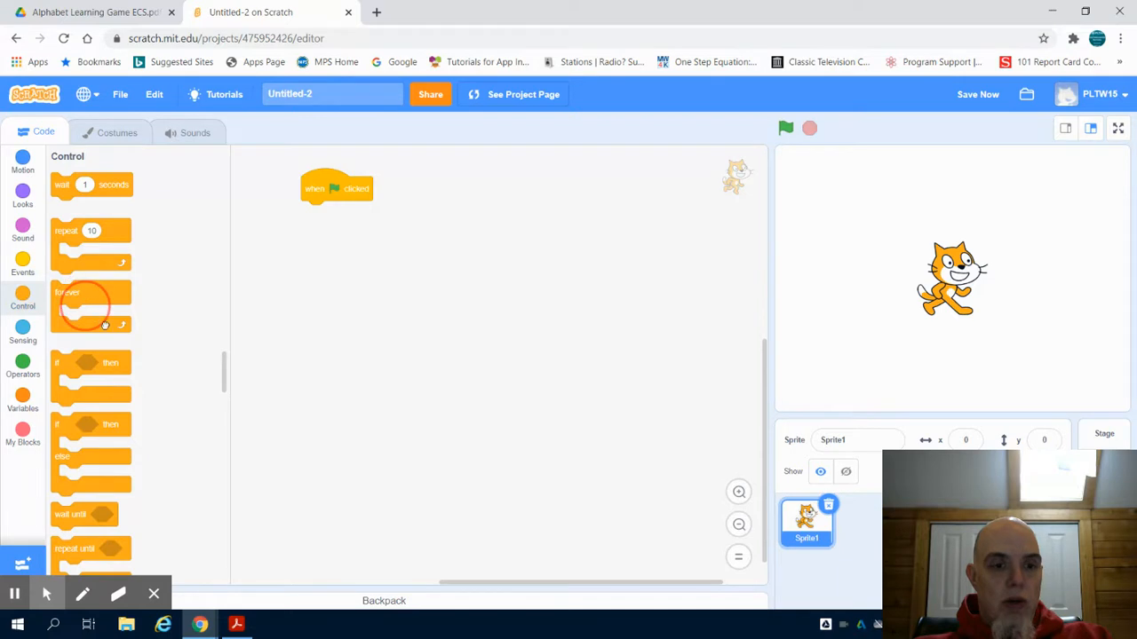
left_click_drag(89, 305, 320, 213)
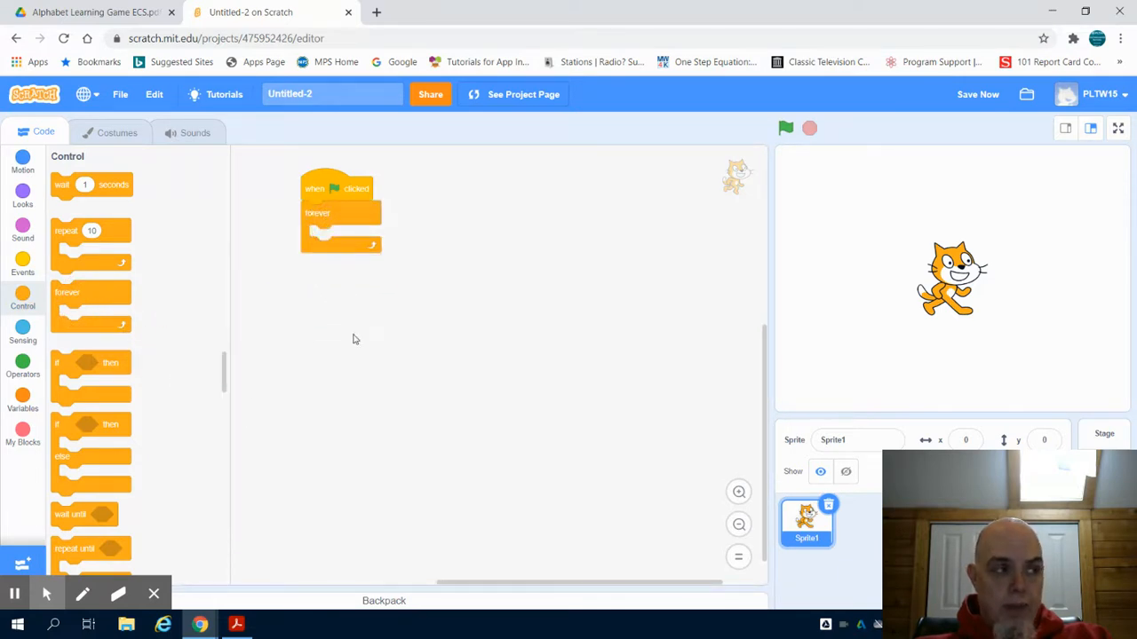
mouse_move(82, 354)
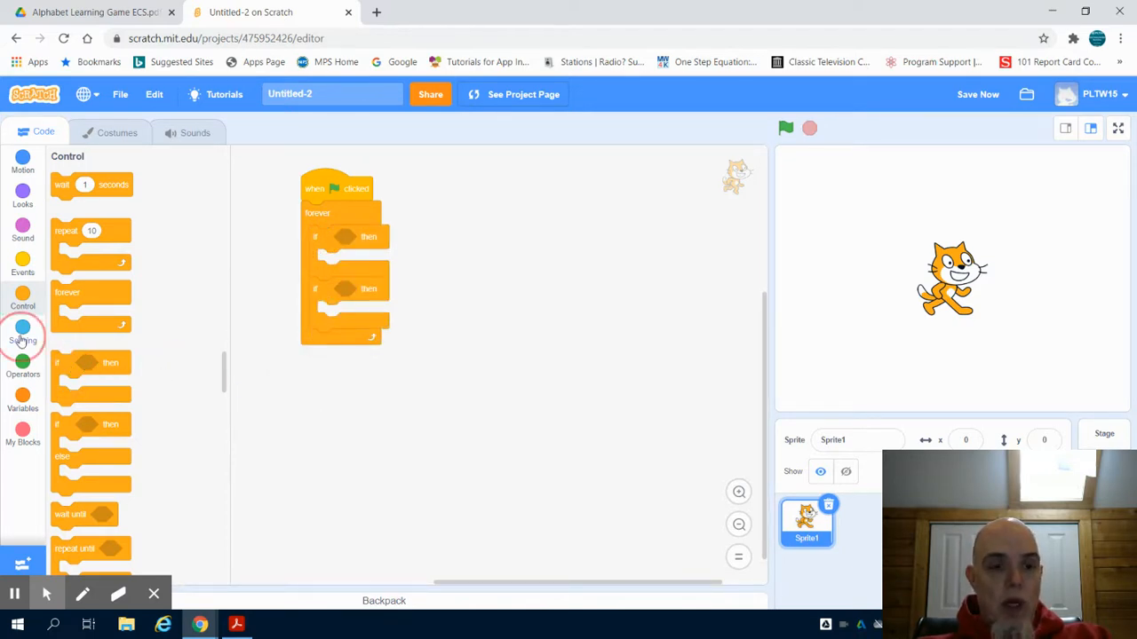
Make the first if test the left arrow key and the second the right arrow key.
left_click(22, 334)
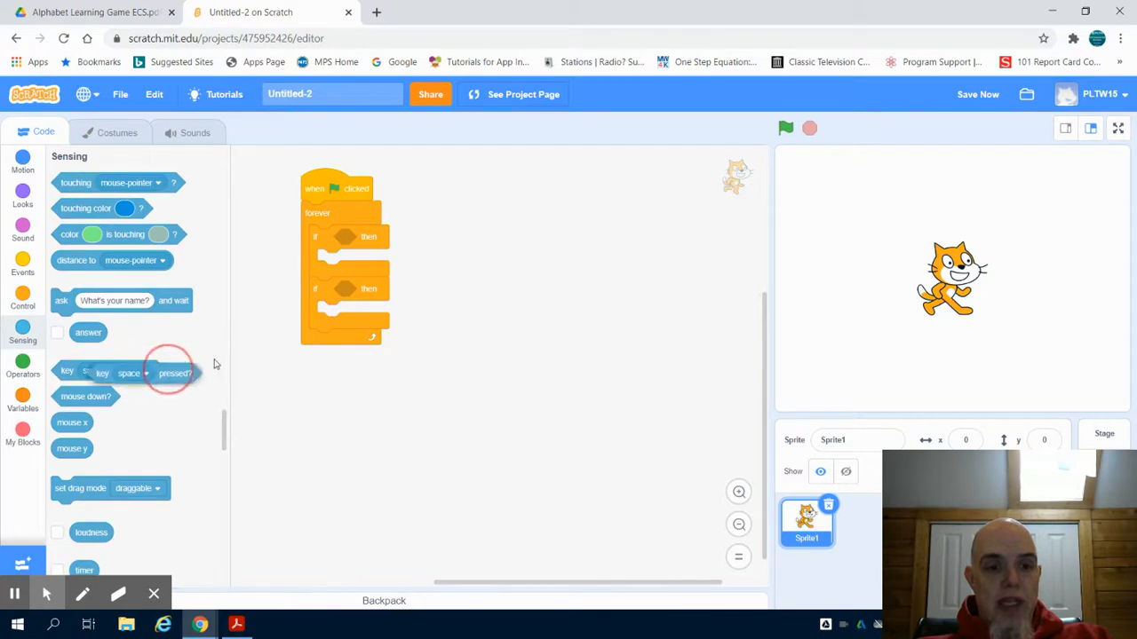
left_click_drag(174, 373, 405, 237)
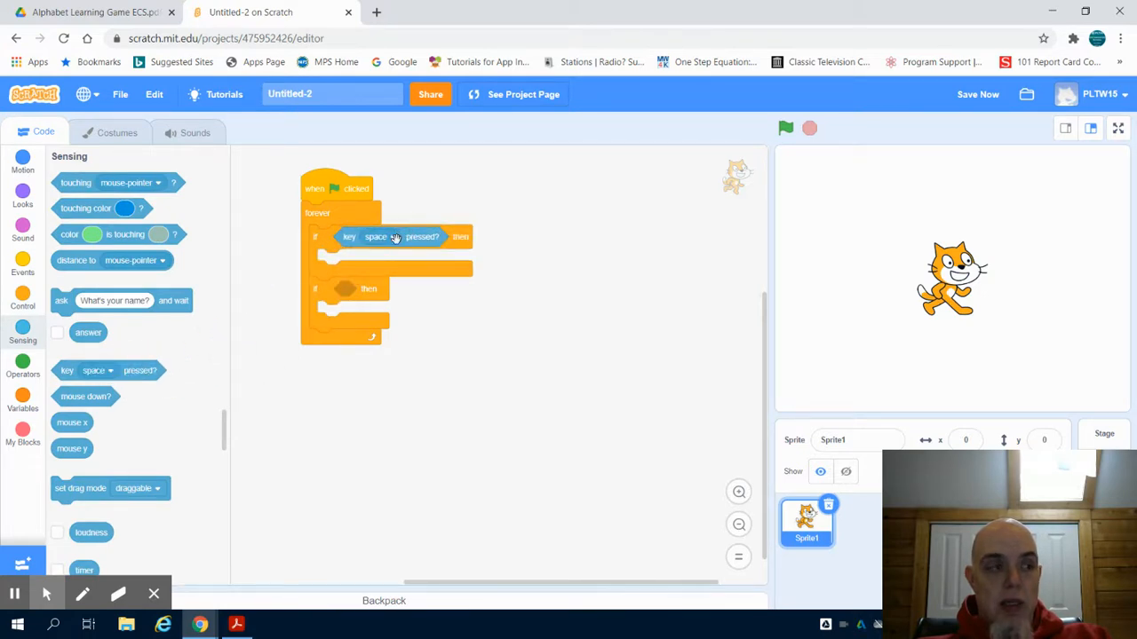
left_click(376, 237)
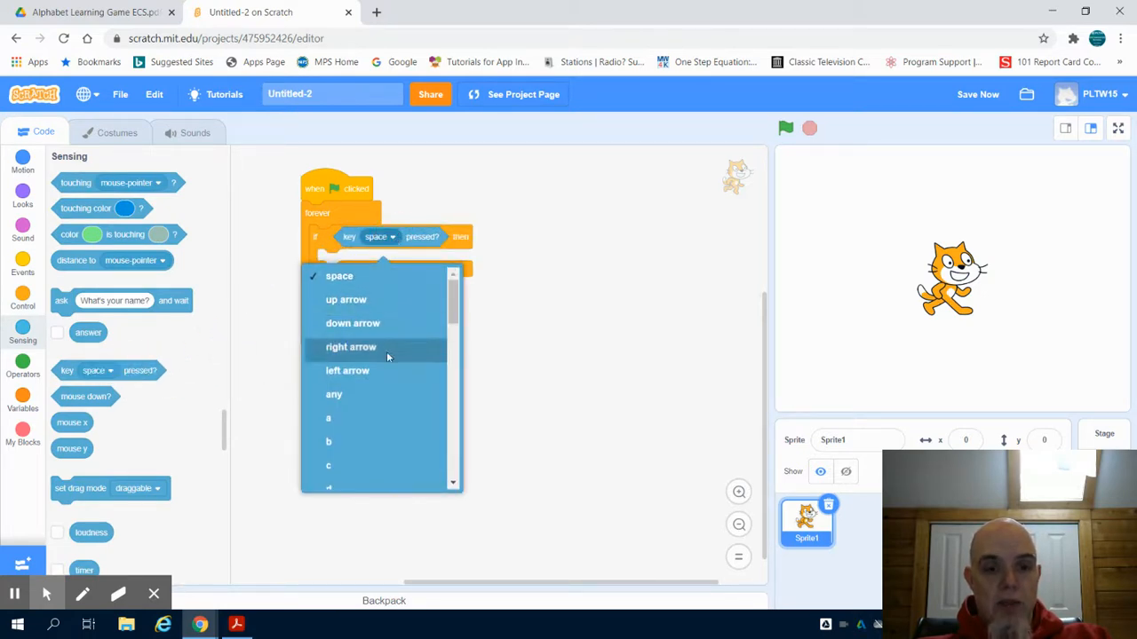
left_click(348, 372)
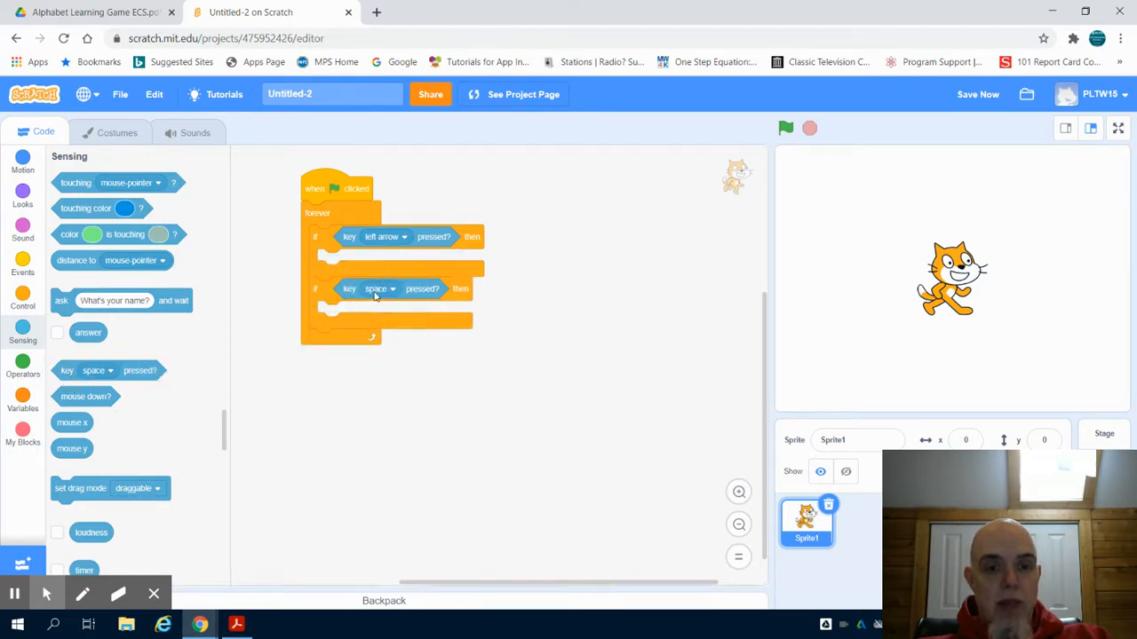
left_click(377, 287)
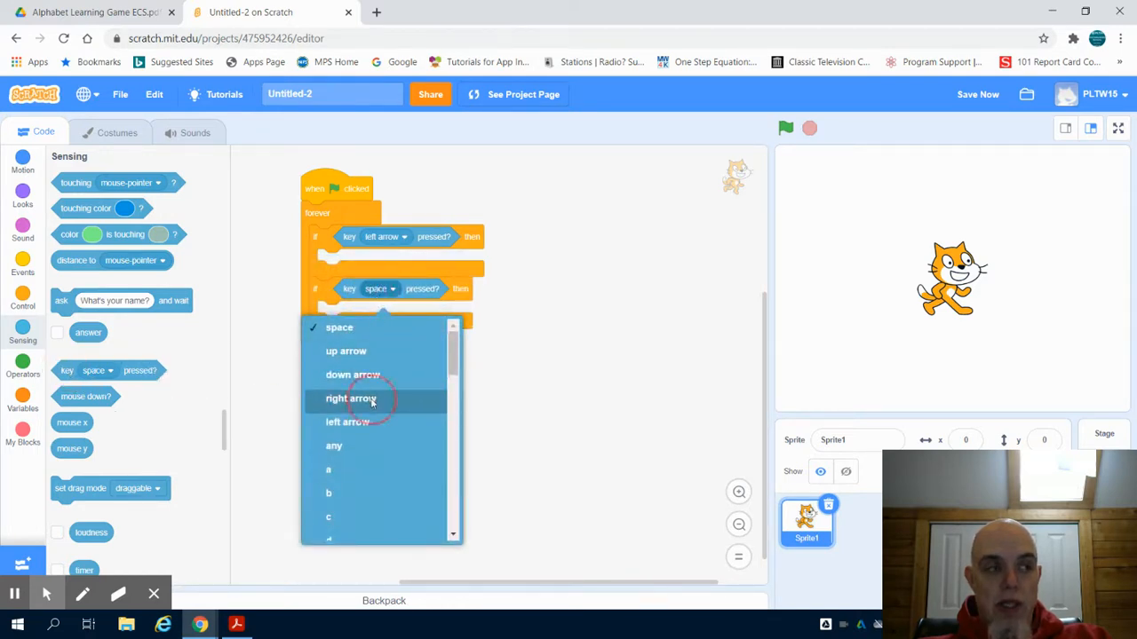
left_click(351, 398)
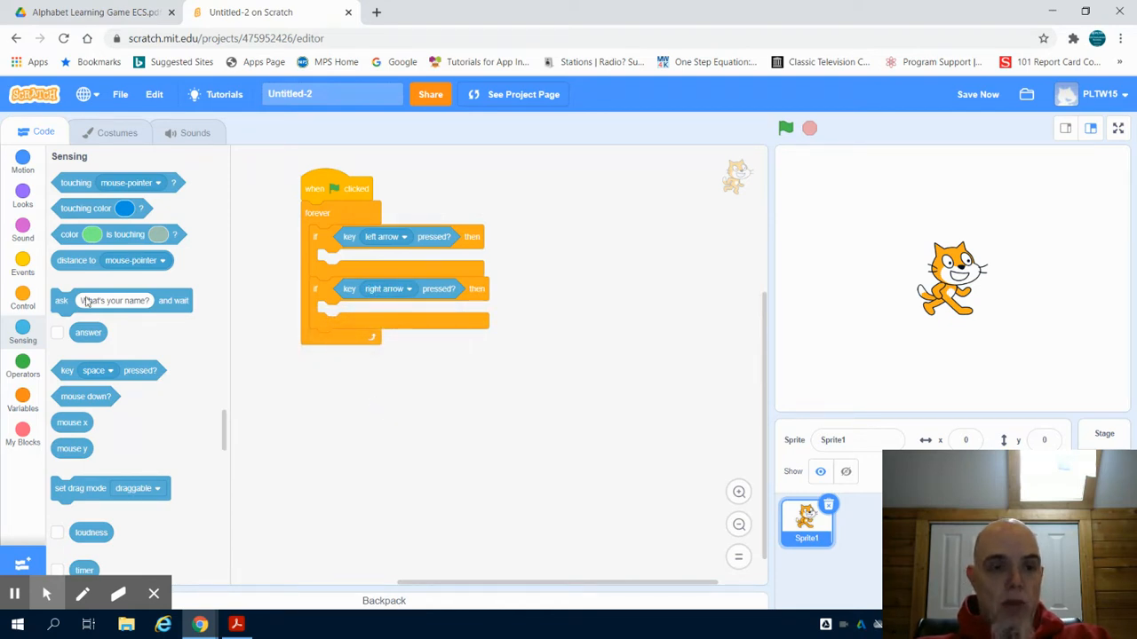
left_click(22, 162)
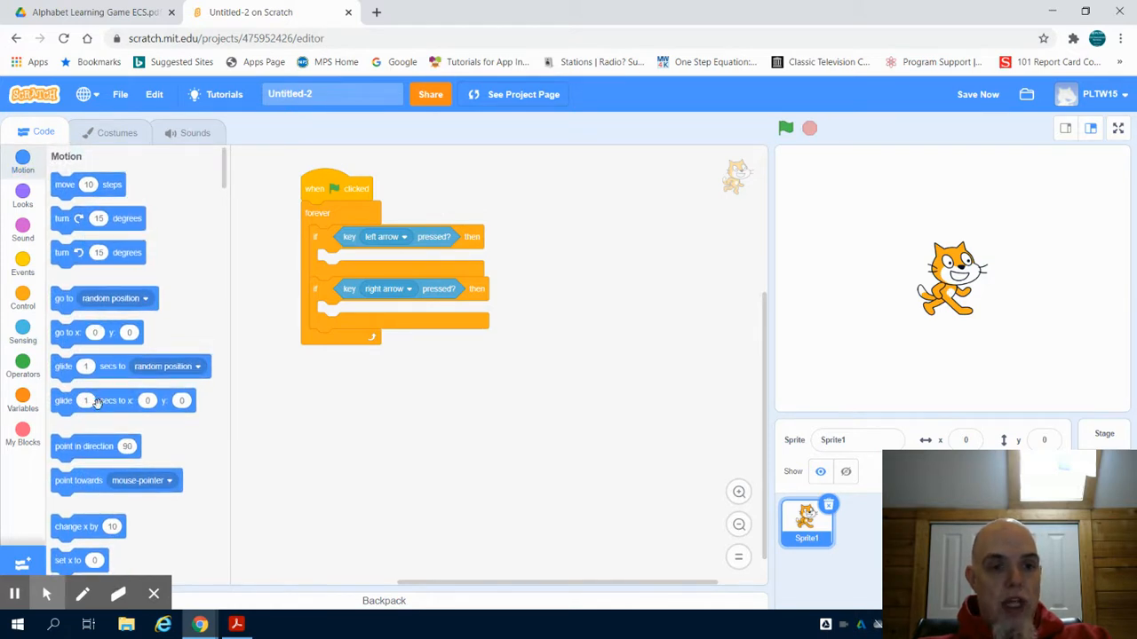
mouse_move(139, 437)
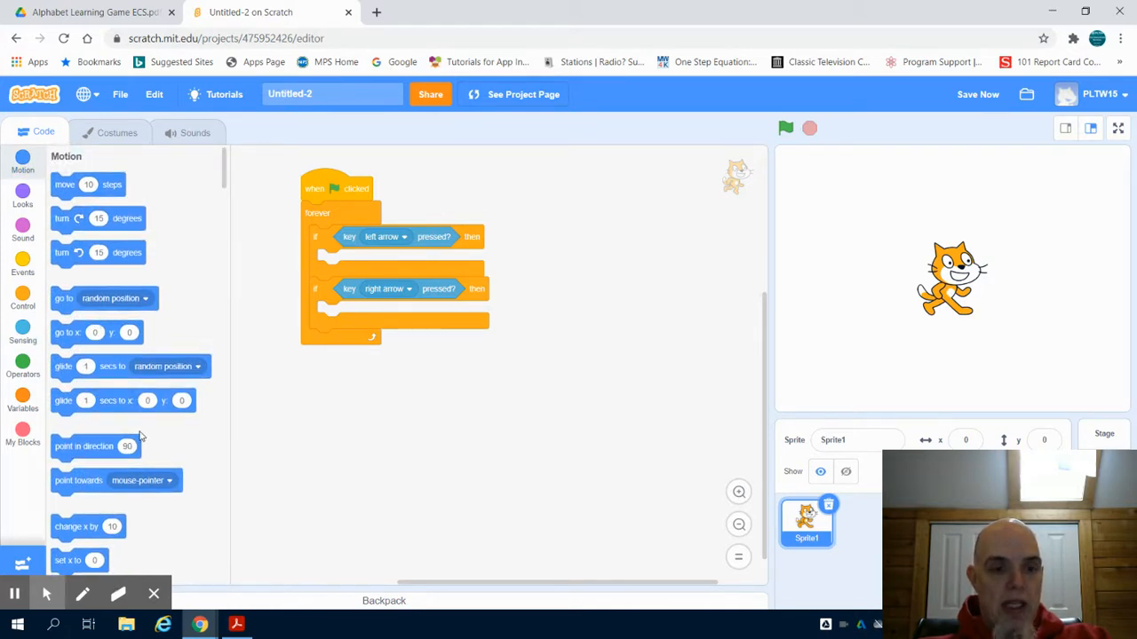
Put change-x blocks in both ifs: -5 for left arrow, 5 for right arrow.
scroll("down", 3)
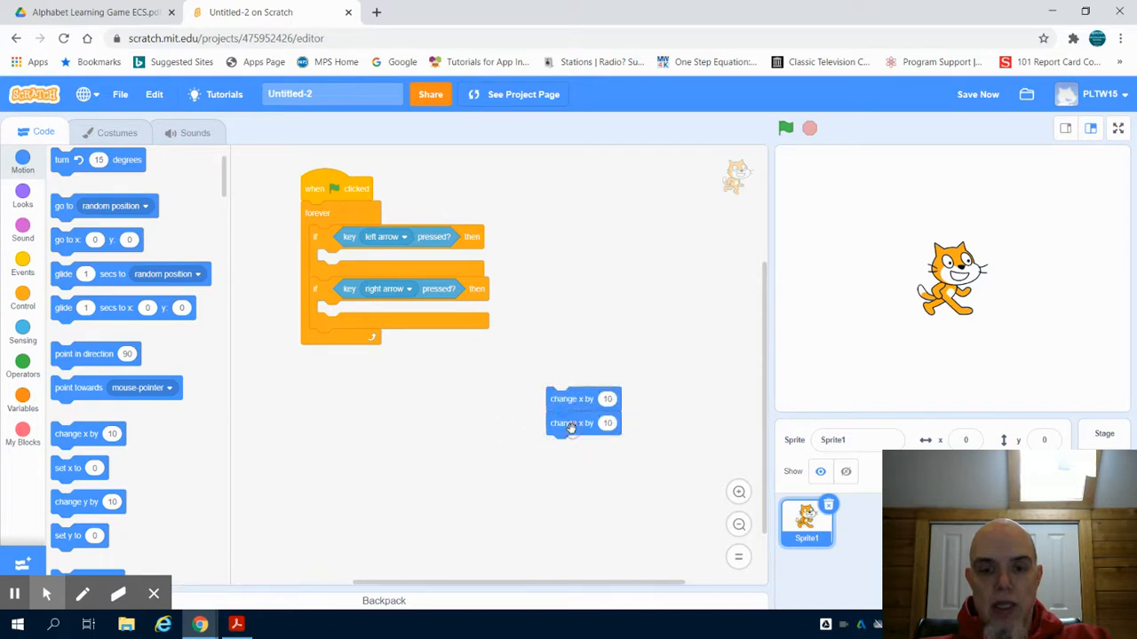
left_click_drag(572, 423, 577, 448)
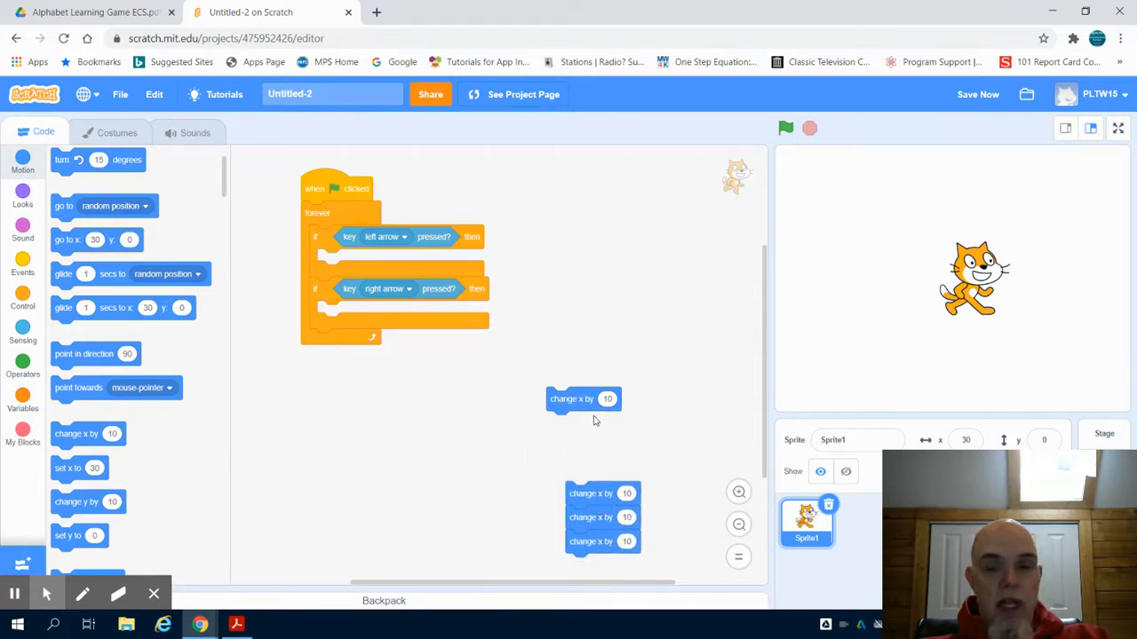
left_click_drag(583, 398, 354, 259)
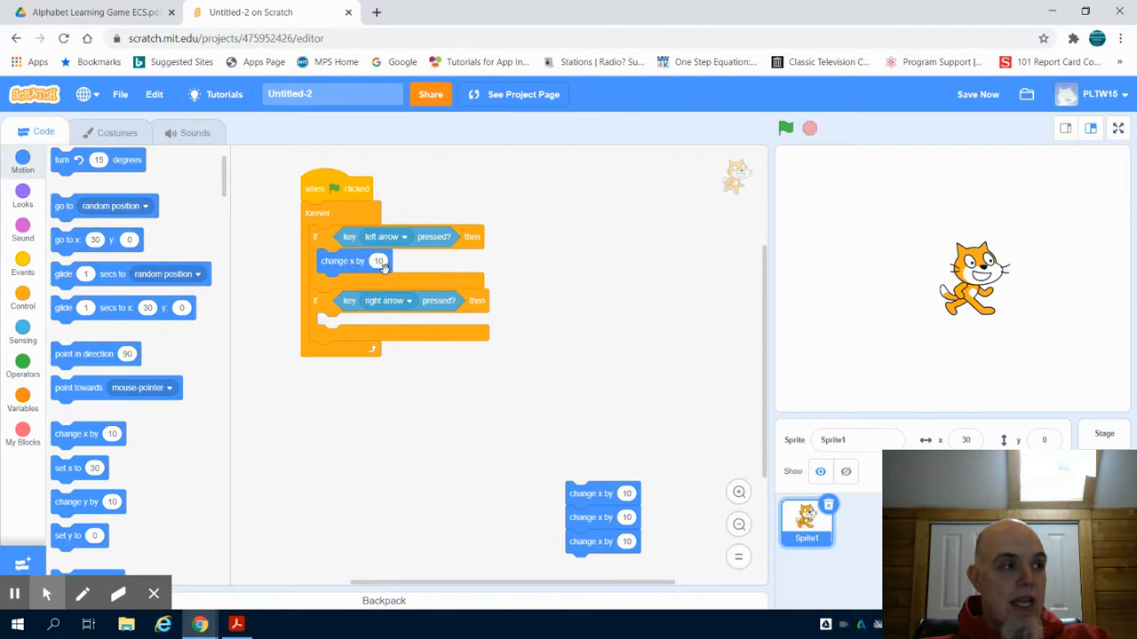
left_click(785, 128)
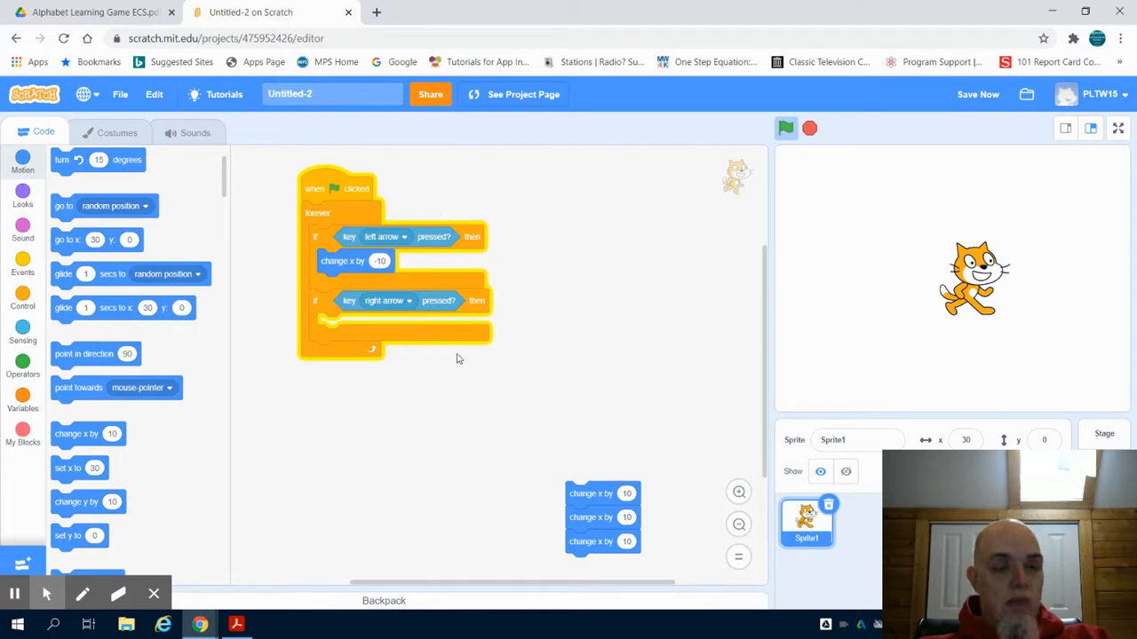
left_click(381, 259)
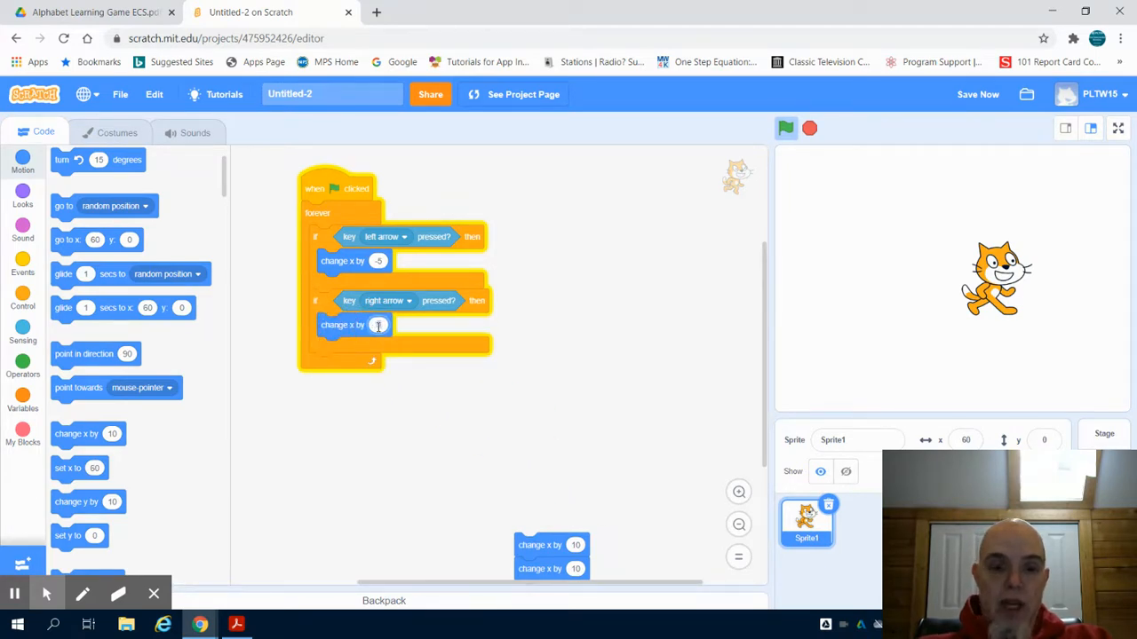
type("5")
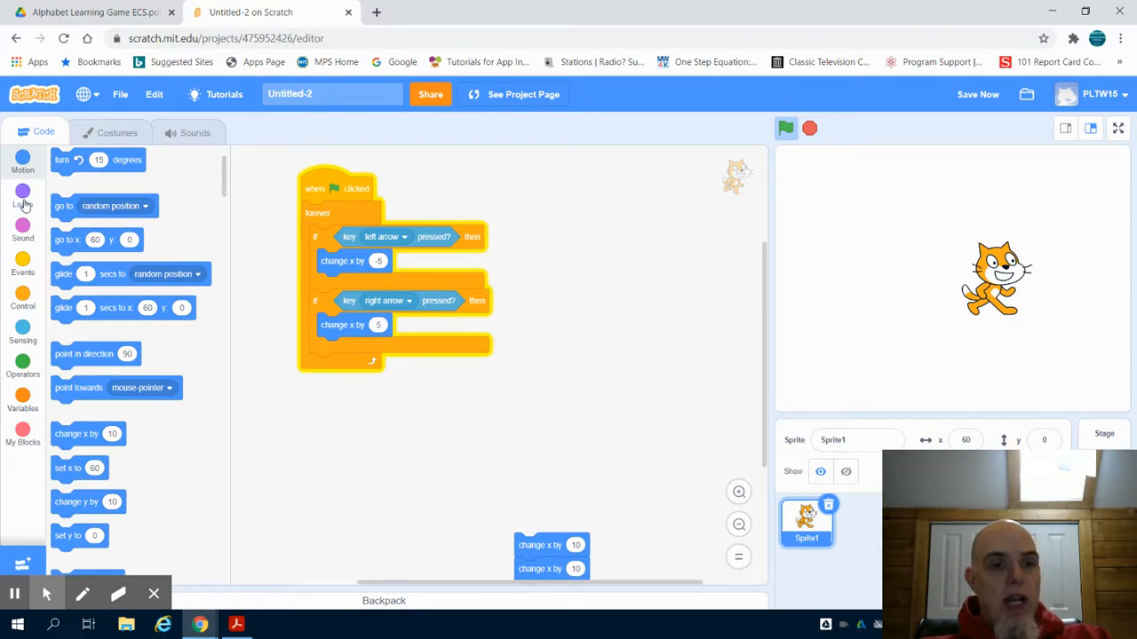
Bring costume-switch blocks into the script area and duplicate them, one going in the left branch as left1.
left_click(22, 195)
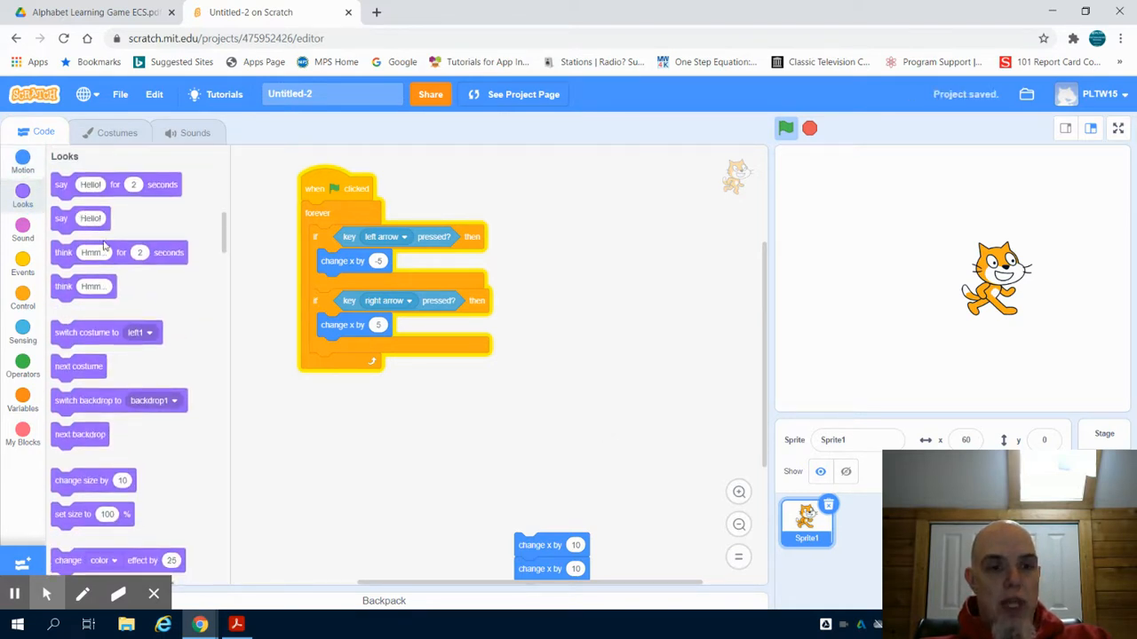
left_click_drag(85, 332, 582, 396)
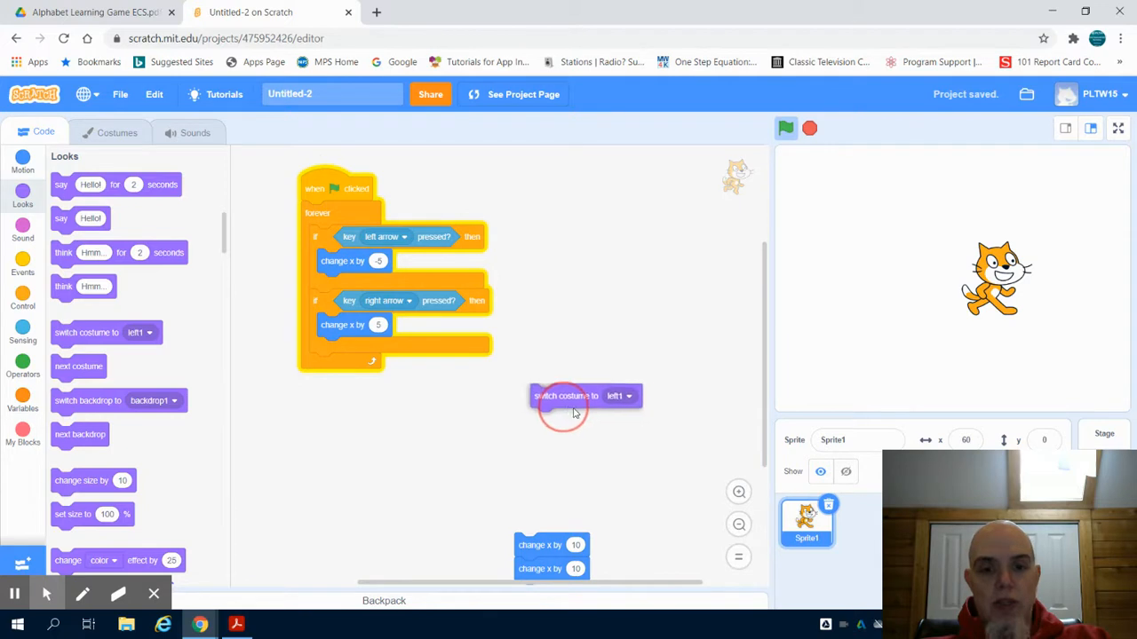
left_click_drag(583, 394, 613, 437)
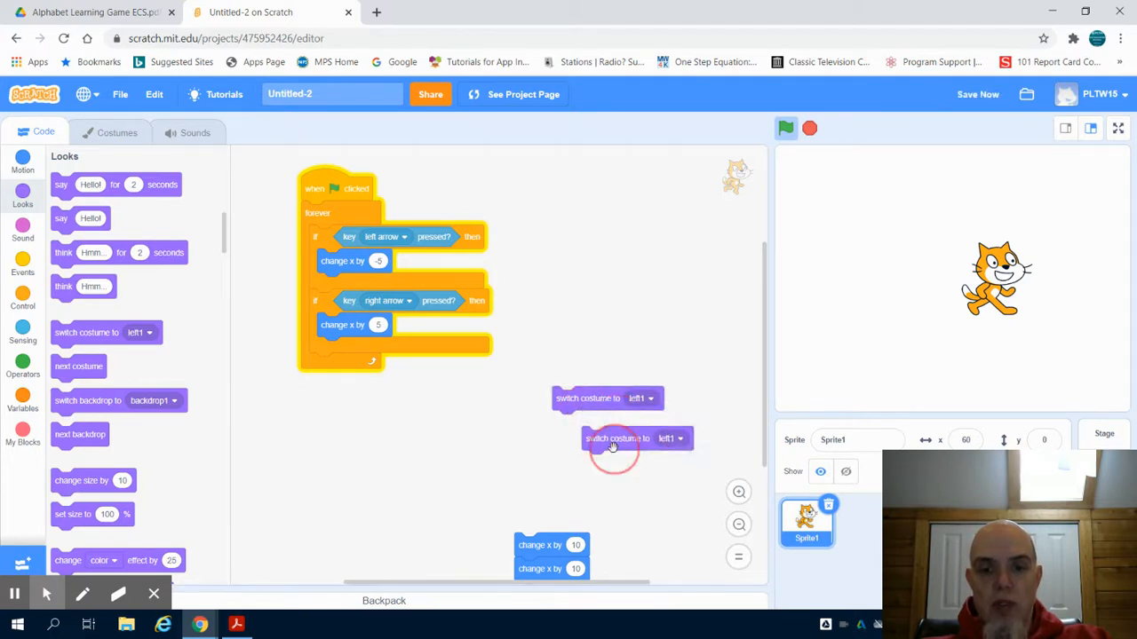
right_click(617, 436)
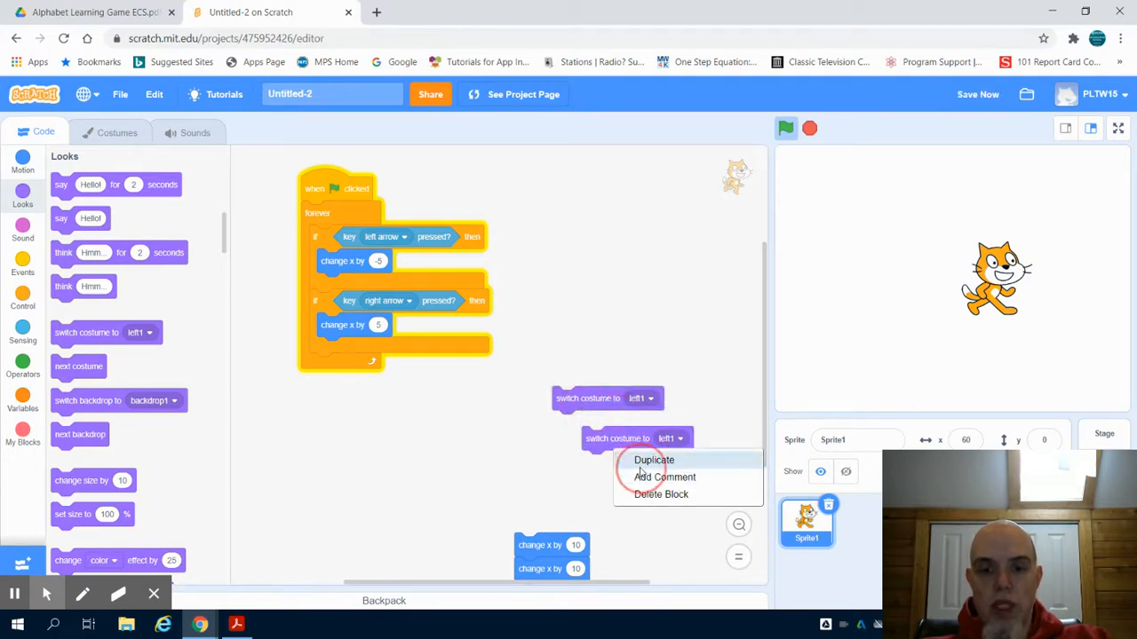
left_click(653, 460)
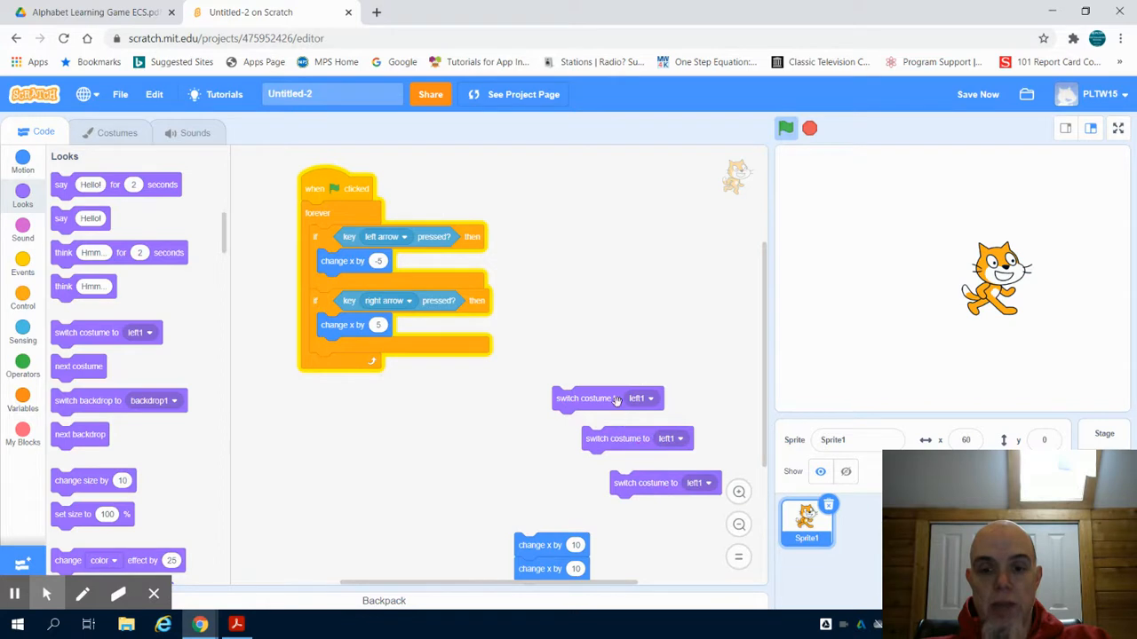
right_click(607, 398)
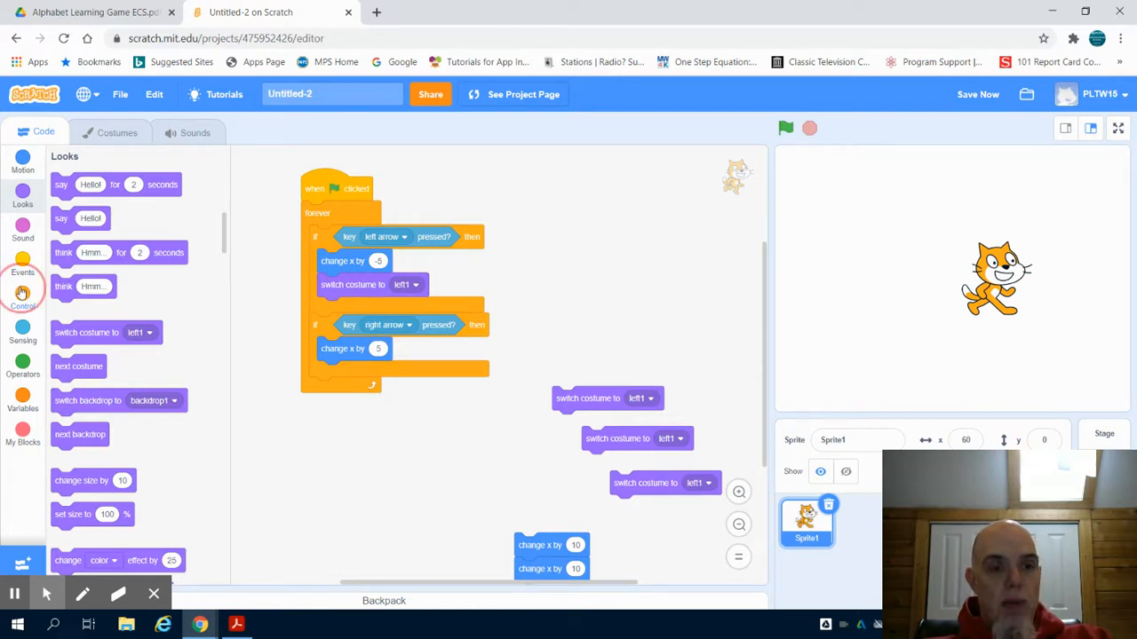
Add a wait of .05 seconds after the left1 costume switch.
left_click(22, 300)
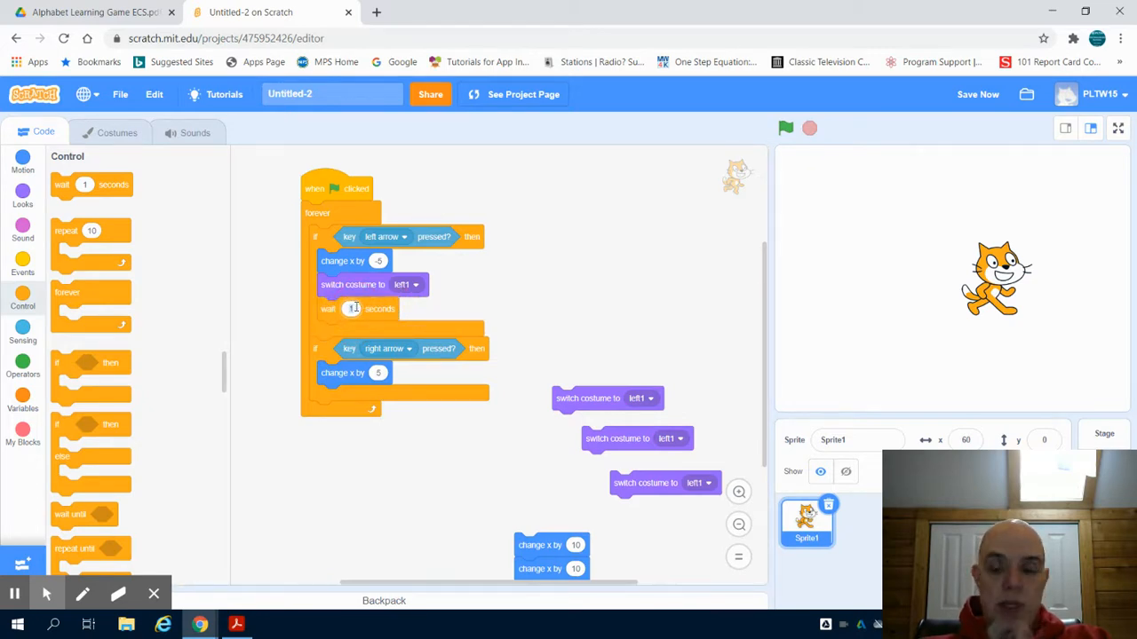
type("05")
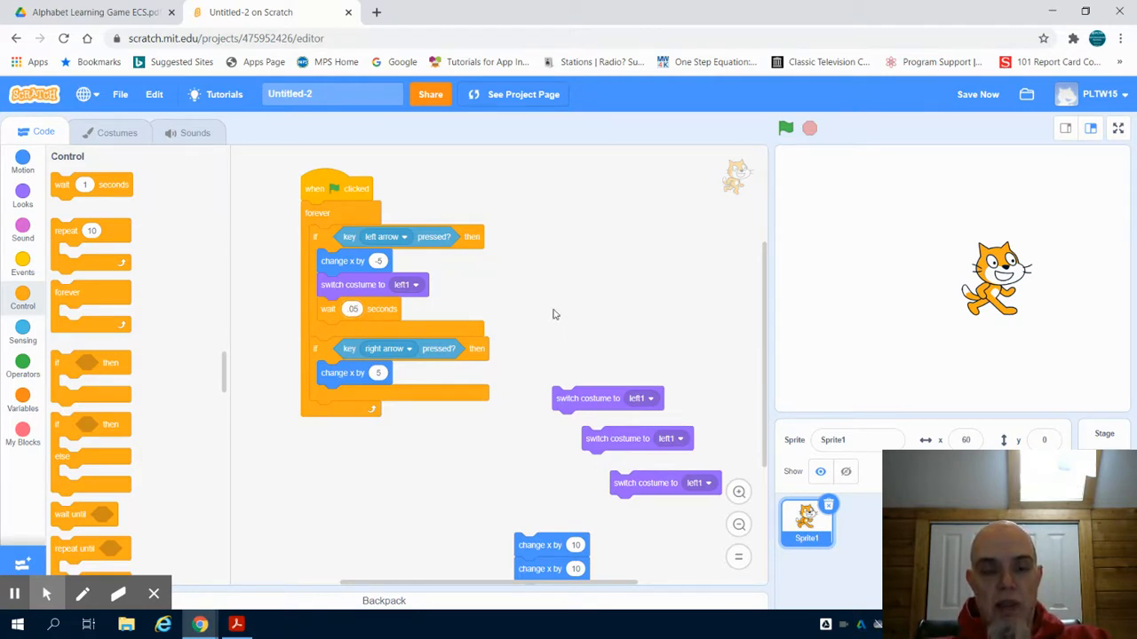
mouse_move(568, 342)
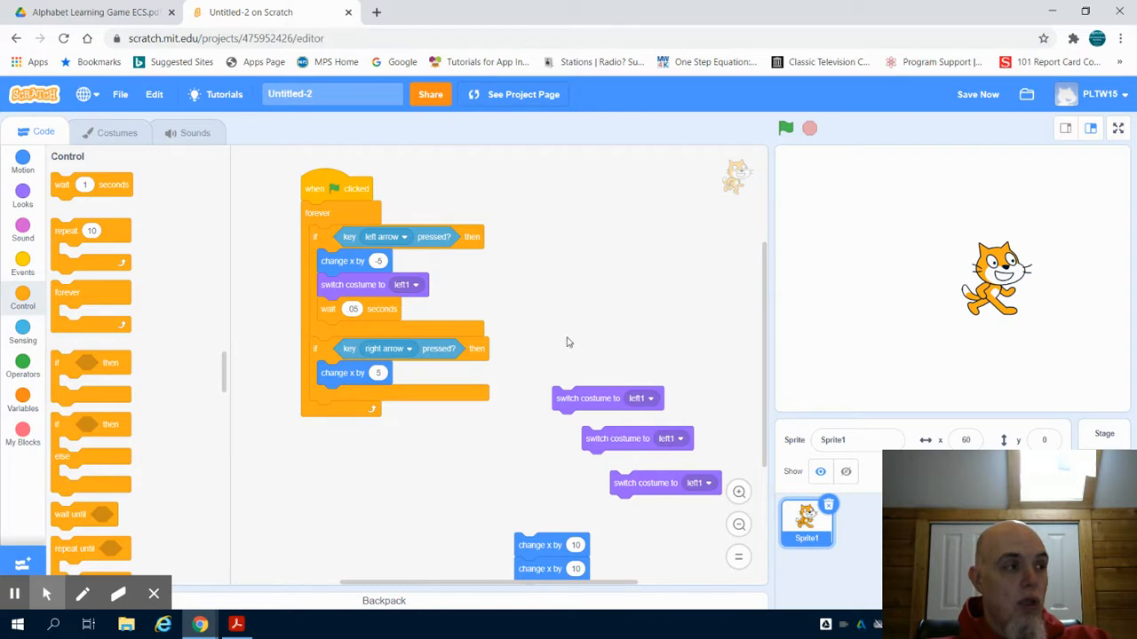
Add a switch to costume left2 and a second -5 move, then run to test walking left.
left_click_drag(608, 398, 364, 337)
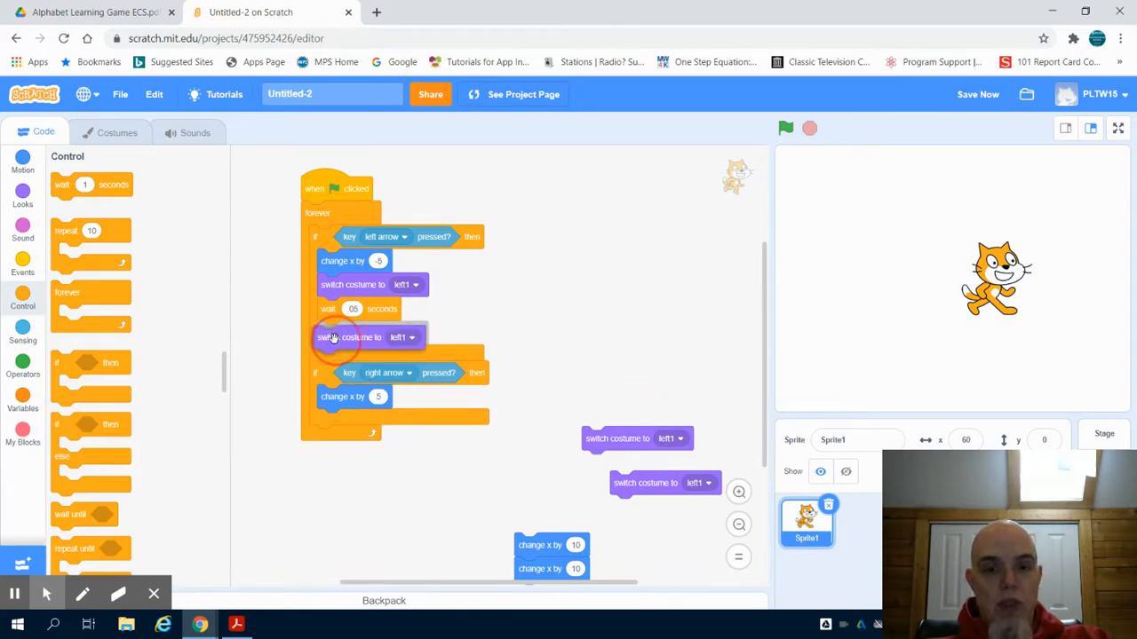
left_click(412, 333)
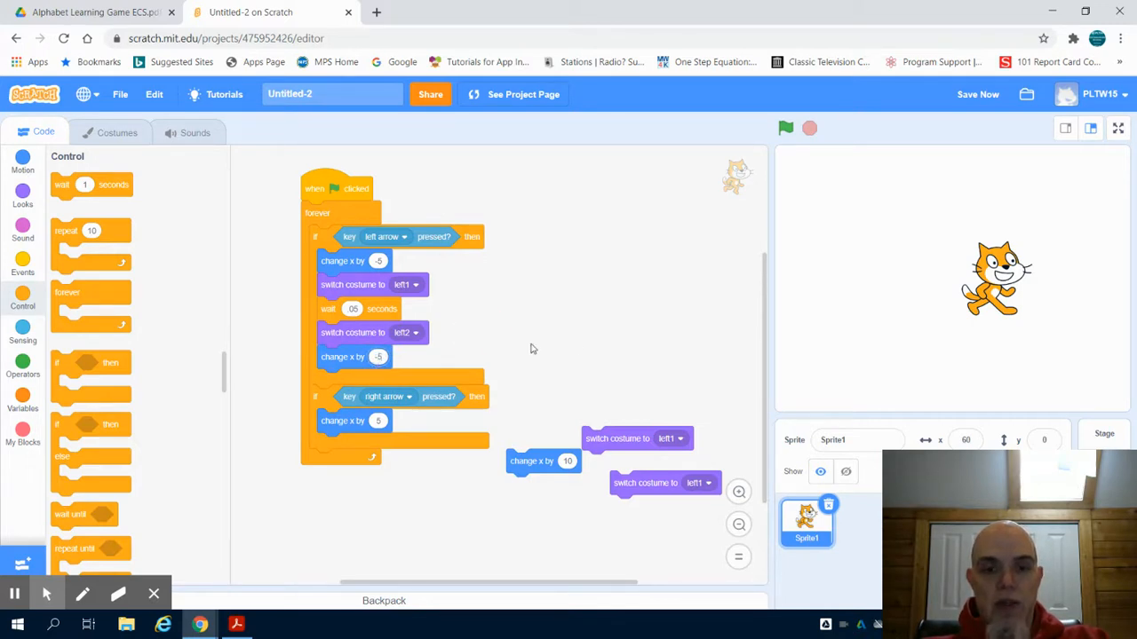
mouse_move(602, 306)
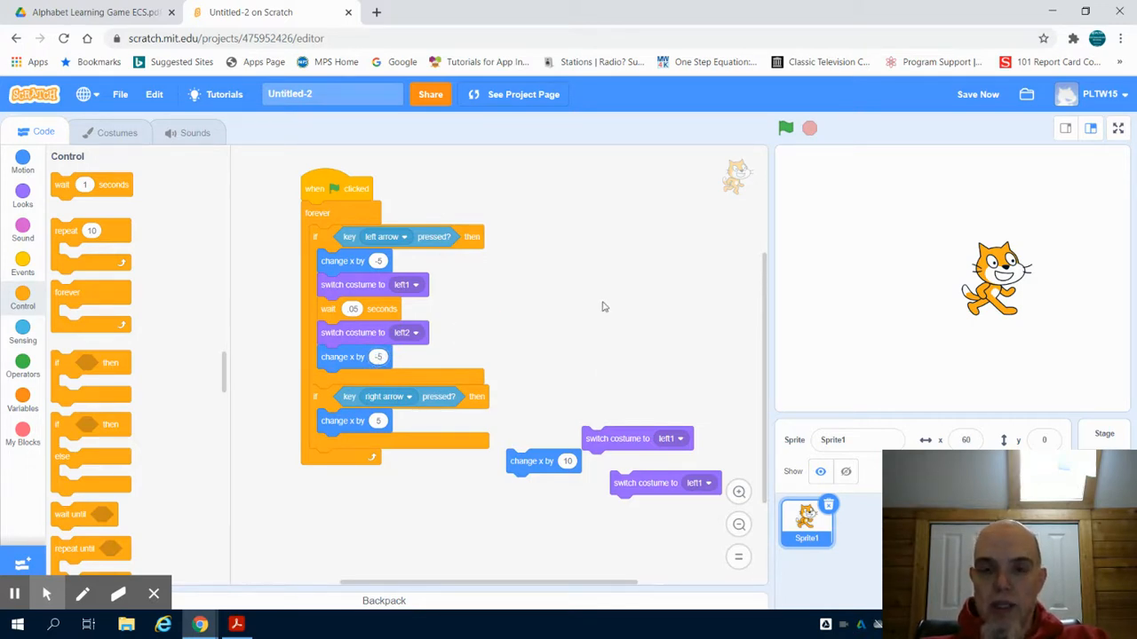
left_click(785, 127)
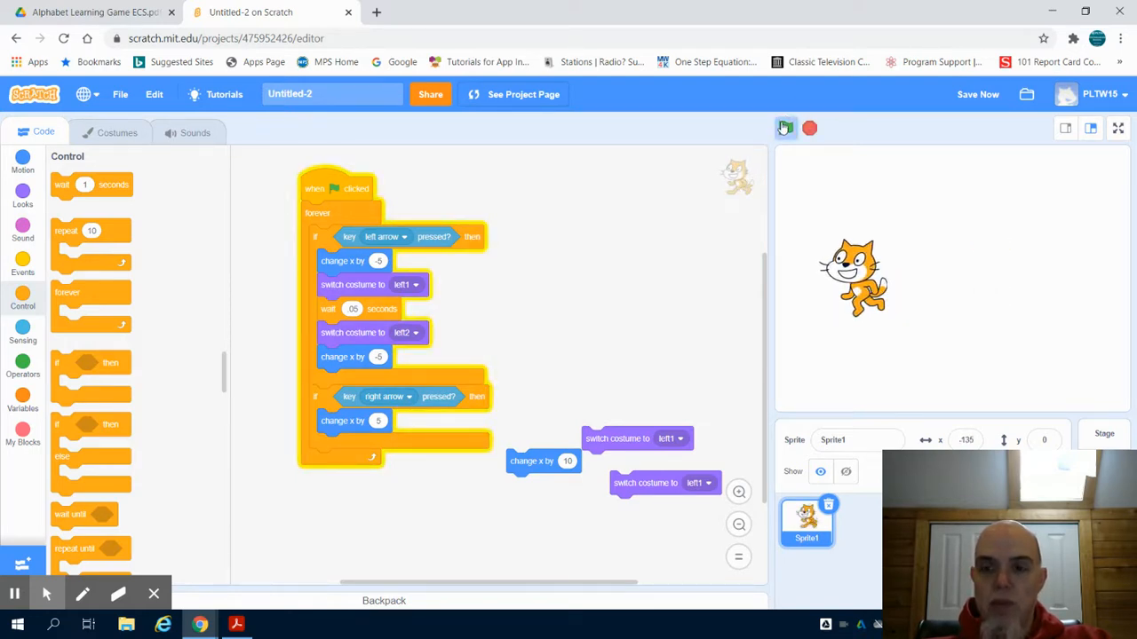
left_click(785, 128)
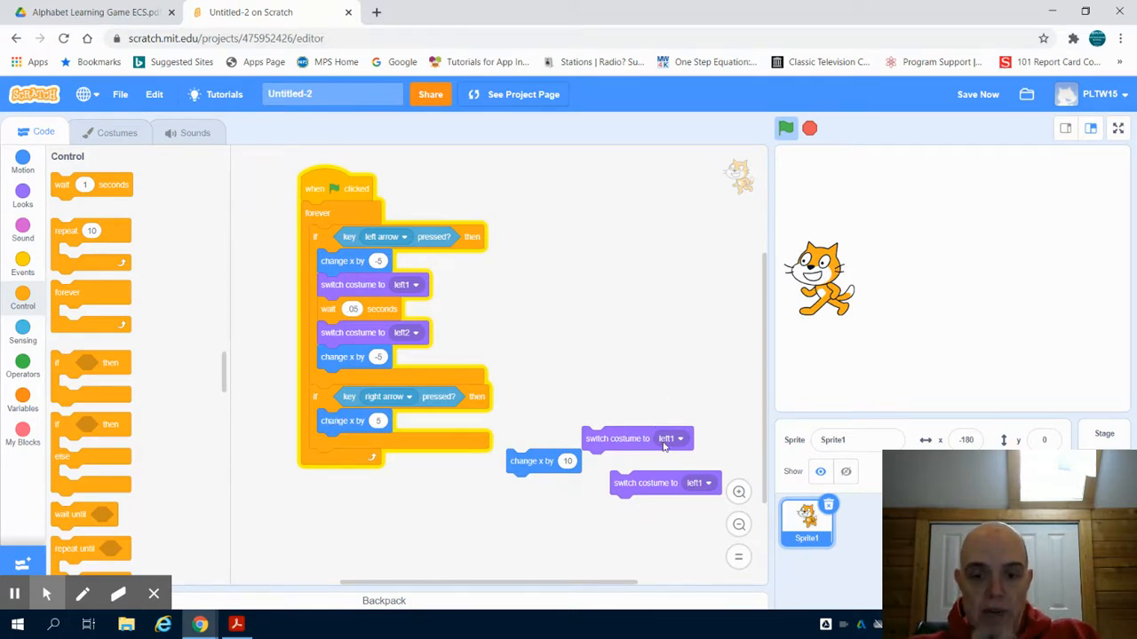
Fill the right-arrow branch: costume right1, wait .05, change x by 5, costume right2; run to test walking right.
left_click_drag(618, 436, 355, 444)
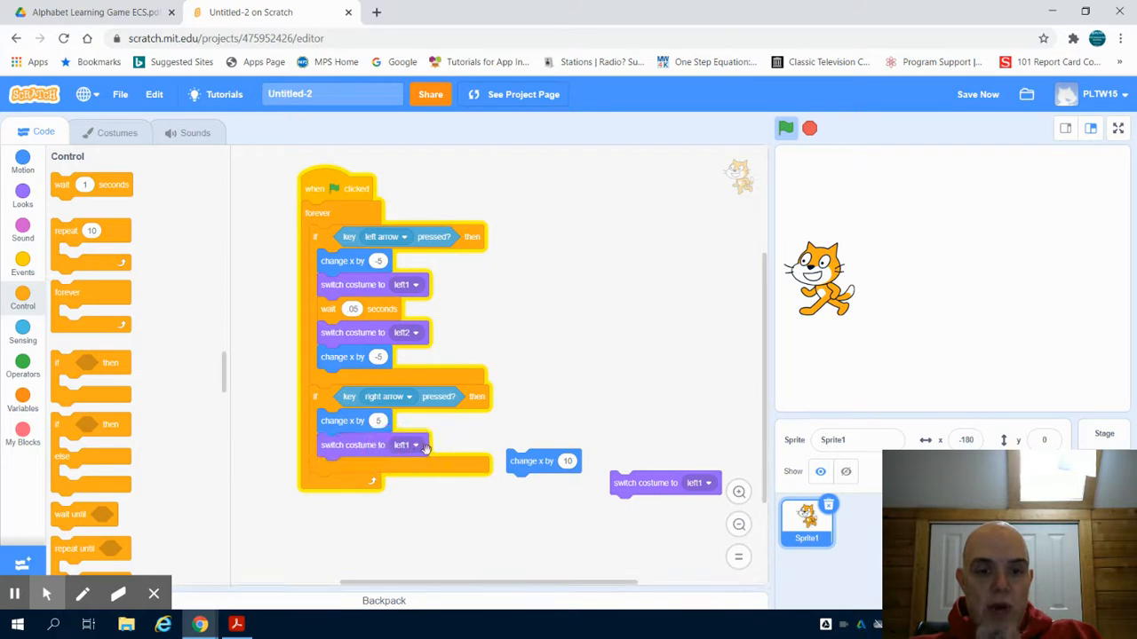
left_click(407, 444)
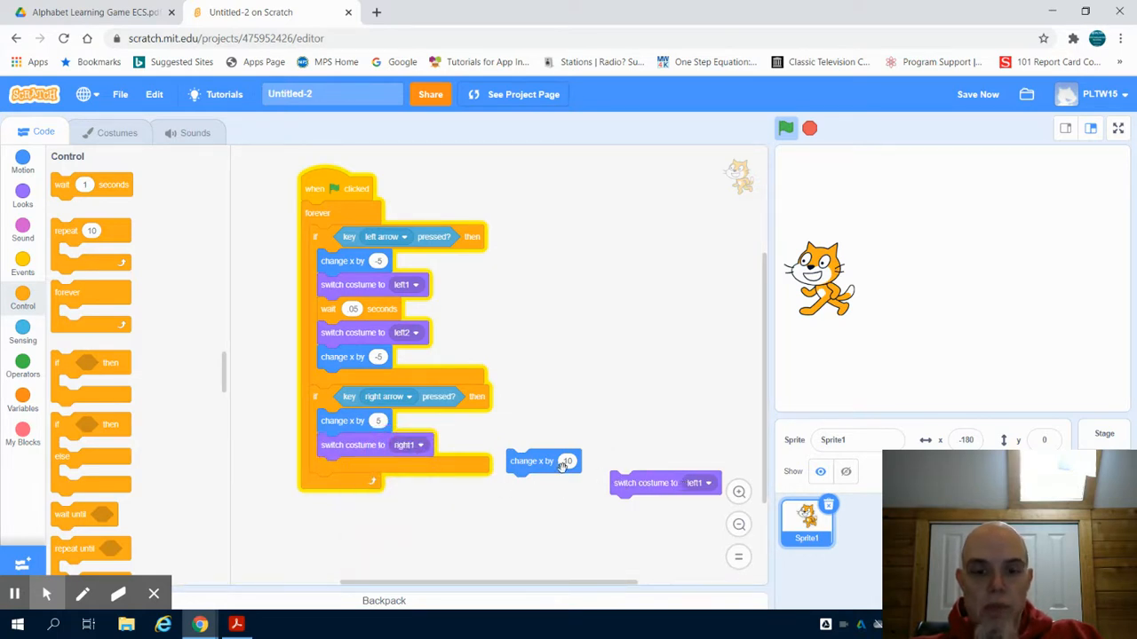
left_click_drag(543, 462, 341, 476)
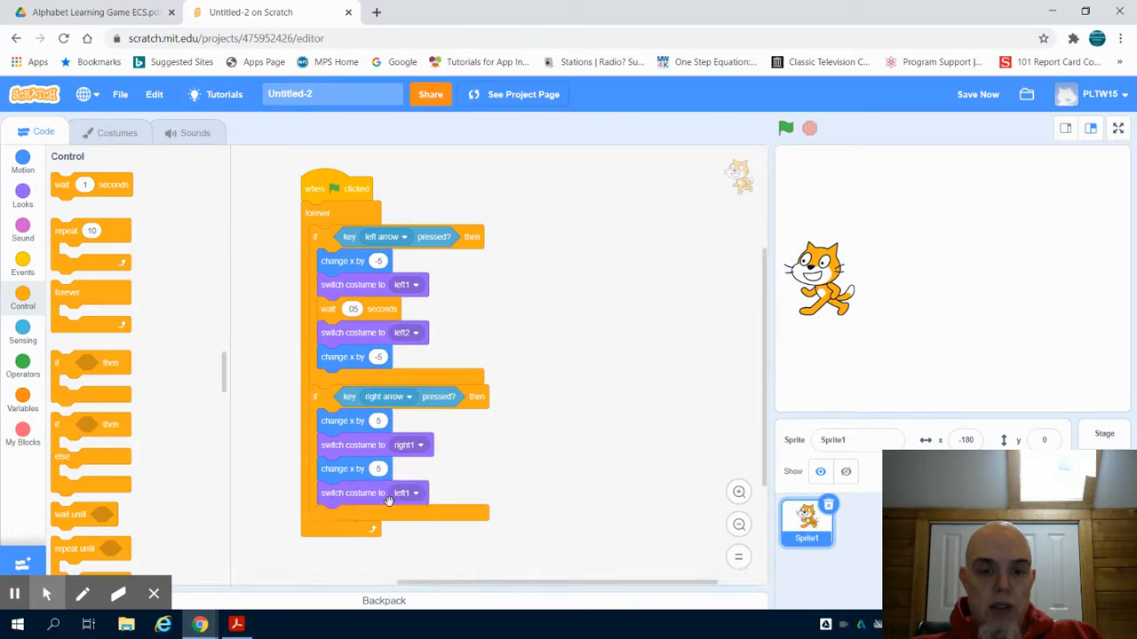
left_click(408, 494)
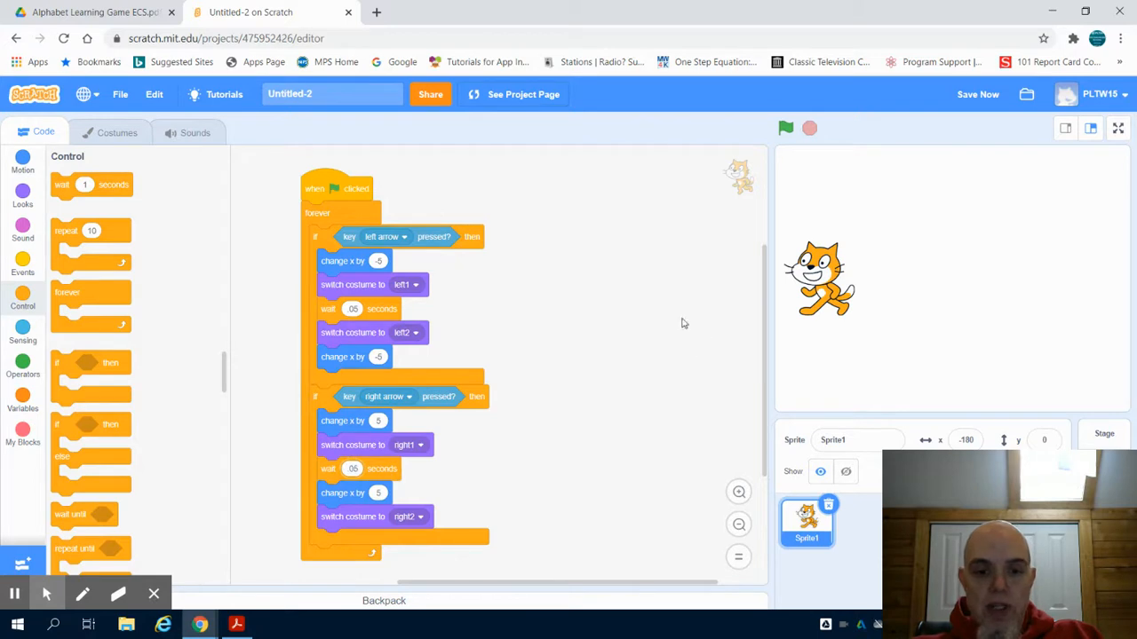
left_click(785, 128)
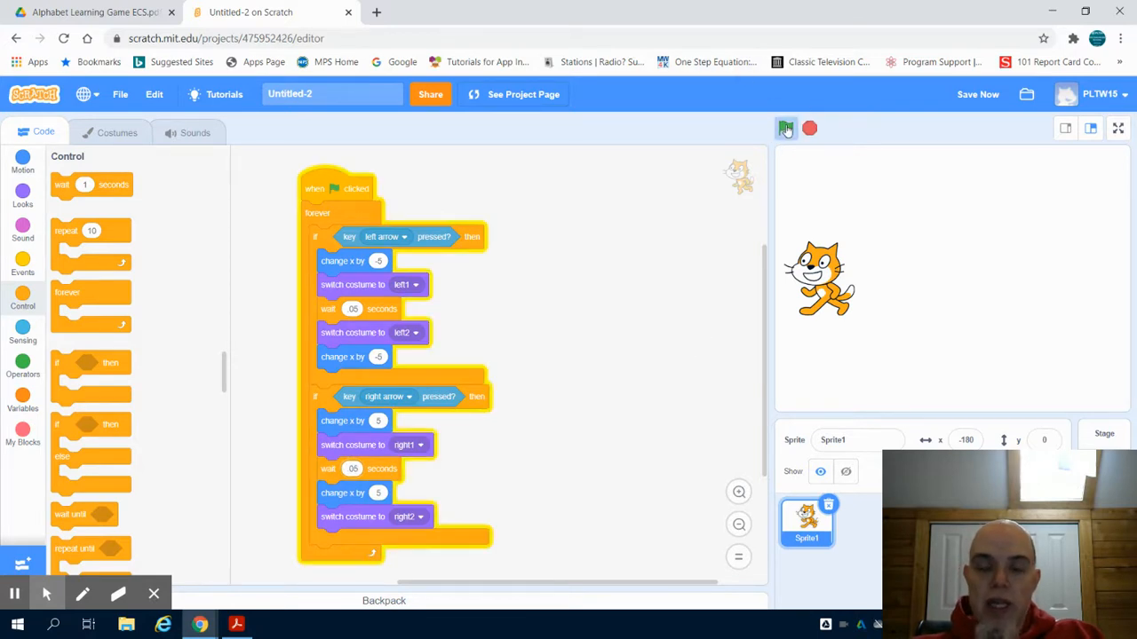
left_click(785, 128)
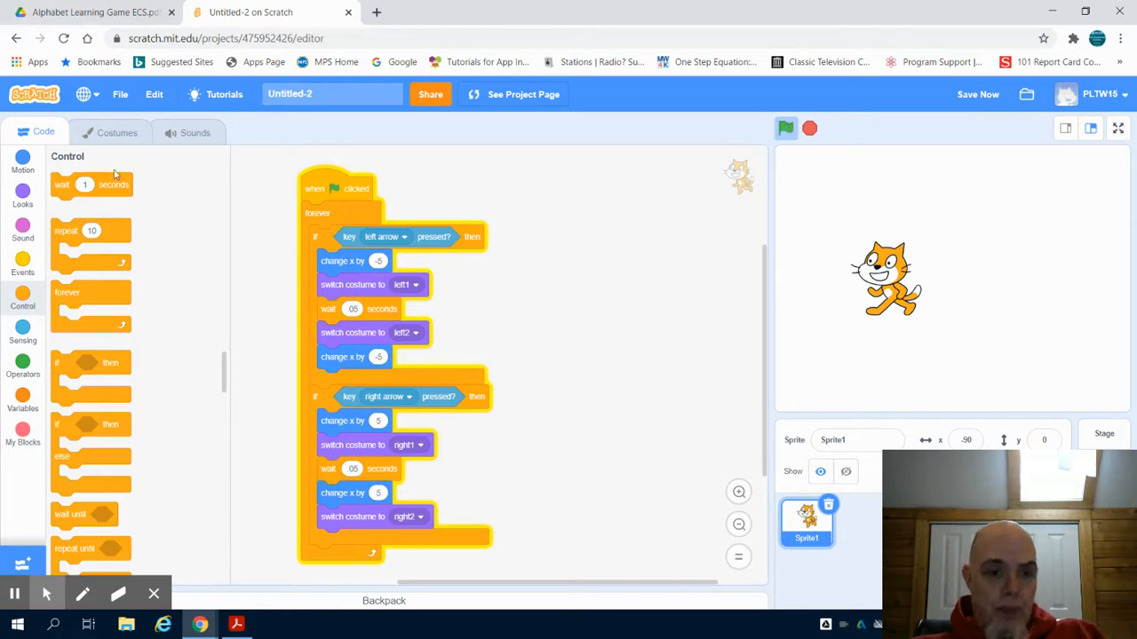
left_click(117, 132)
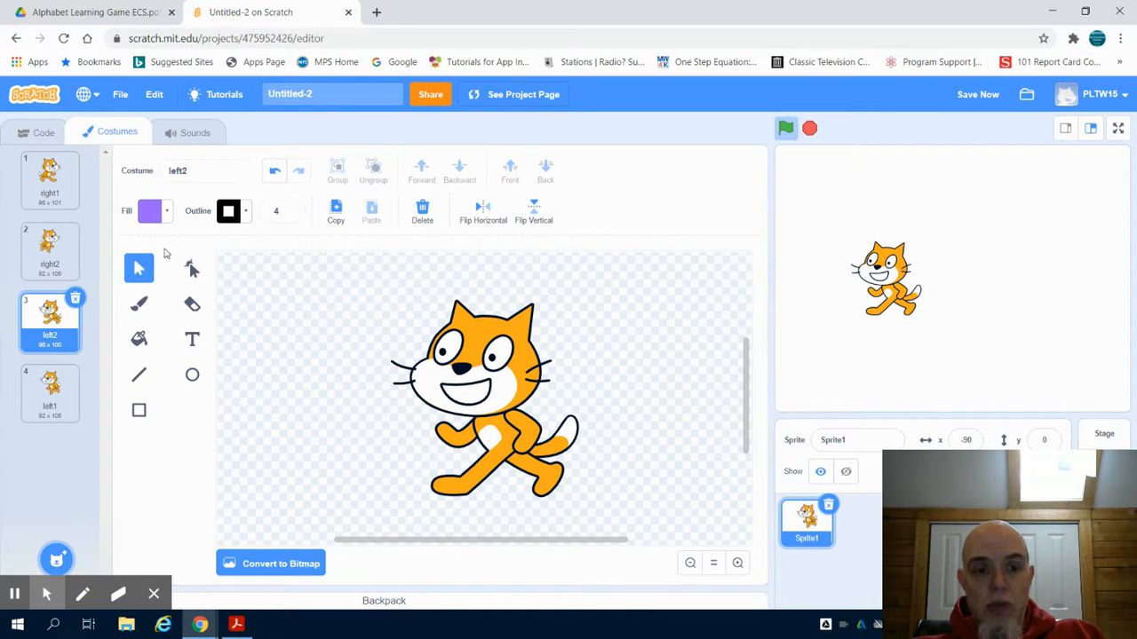
mouse_move(54, 544)
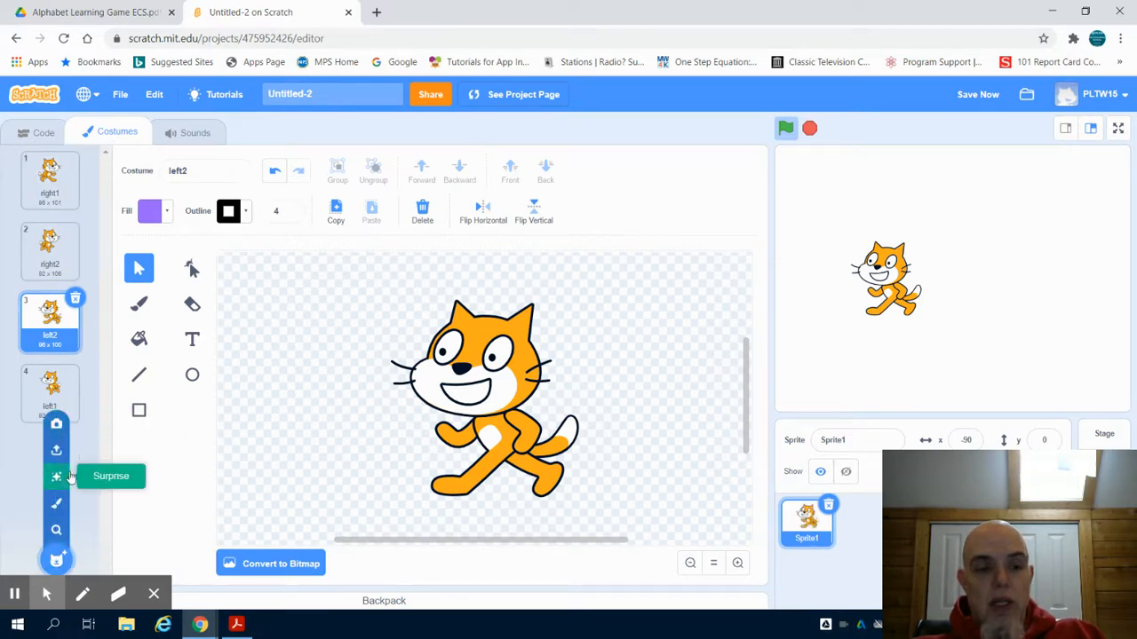
mouse_move(57, 505)
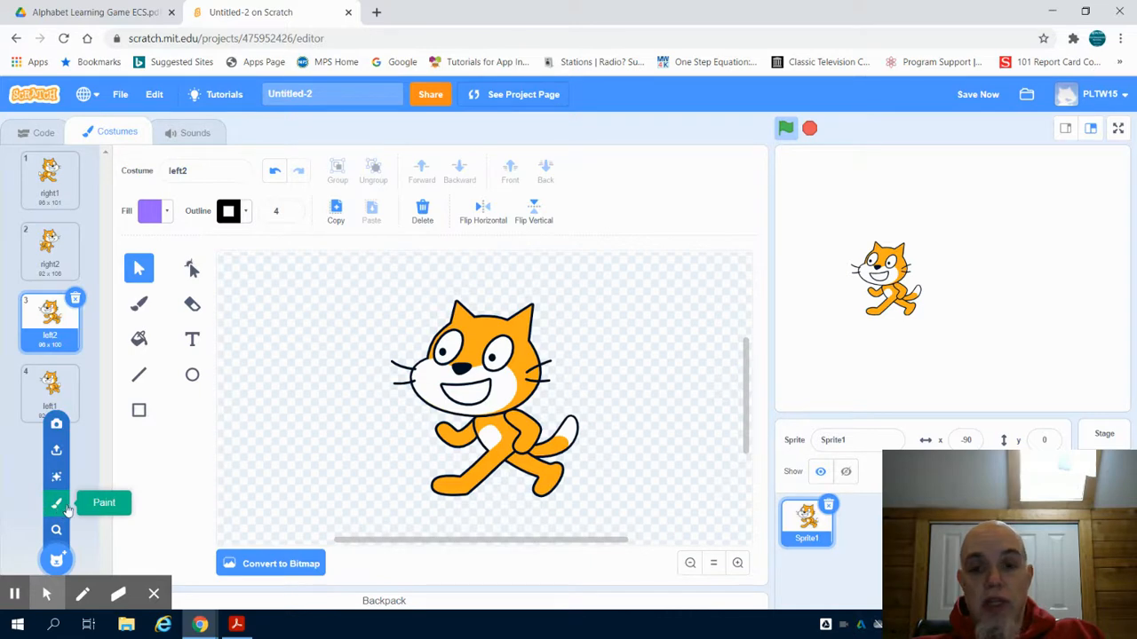
Return from the costume list to the code view with the walking script unchanged.
left_click(43, 132)
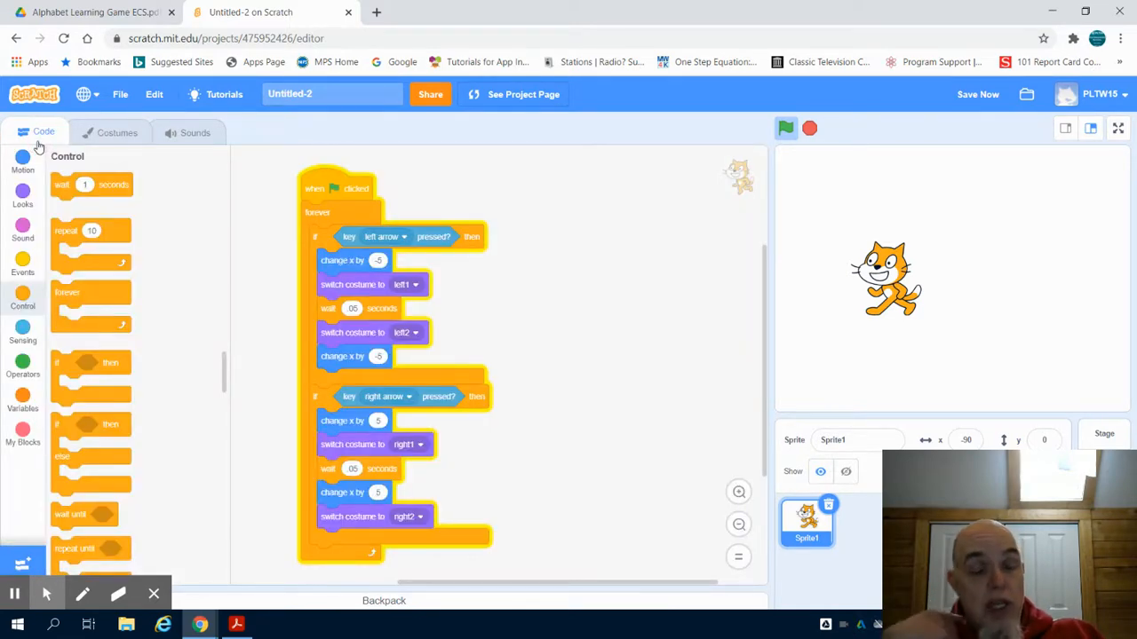
mouse_move(437, 268)
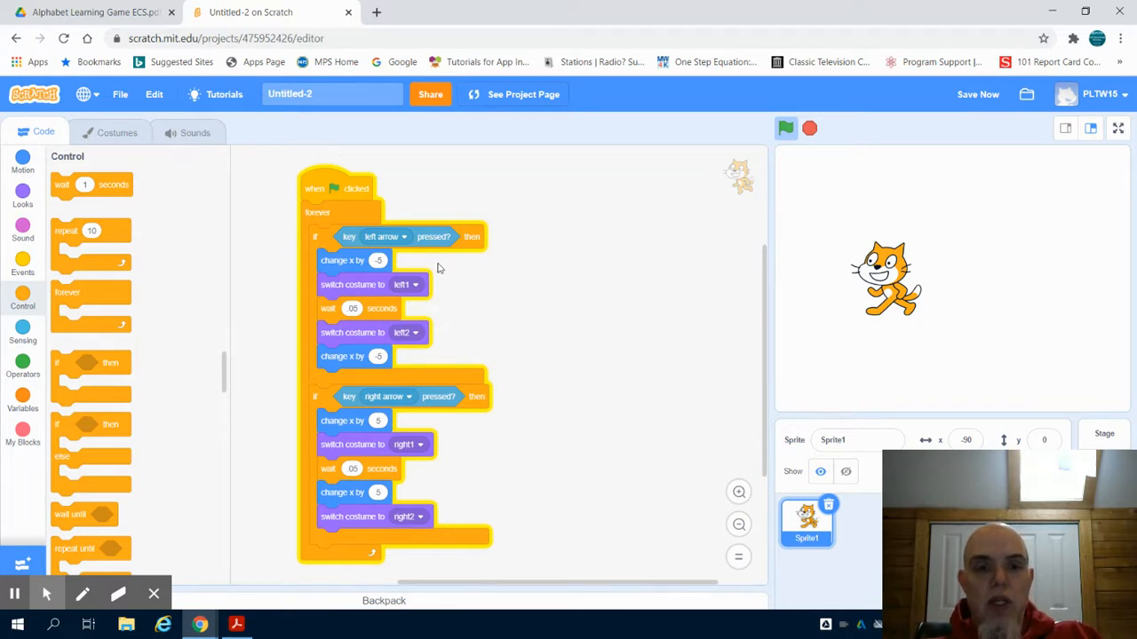
mouse_move(472, 282)
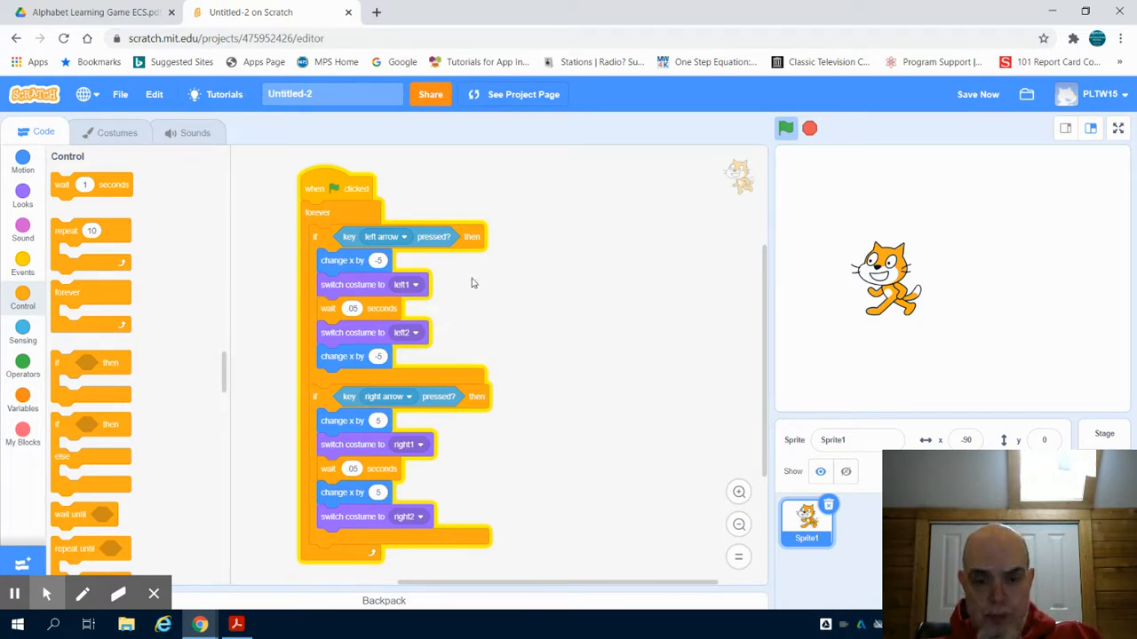